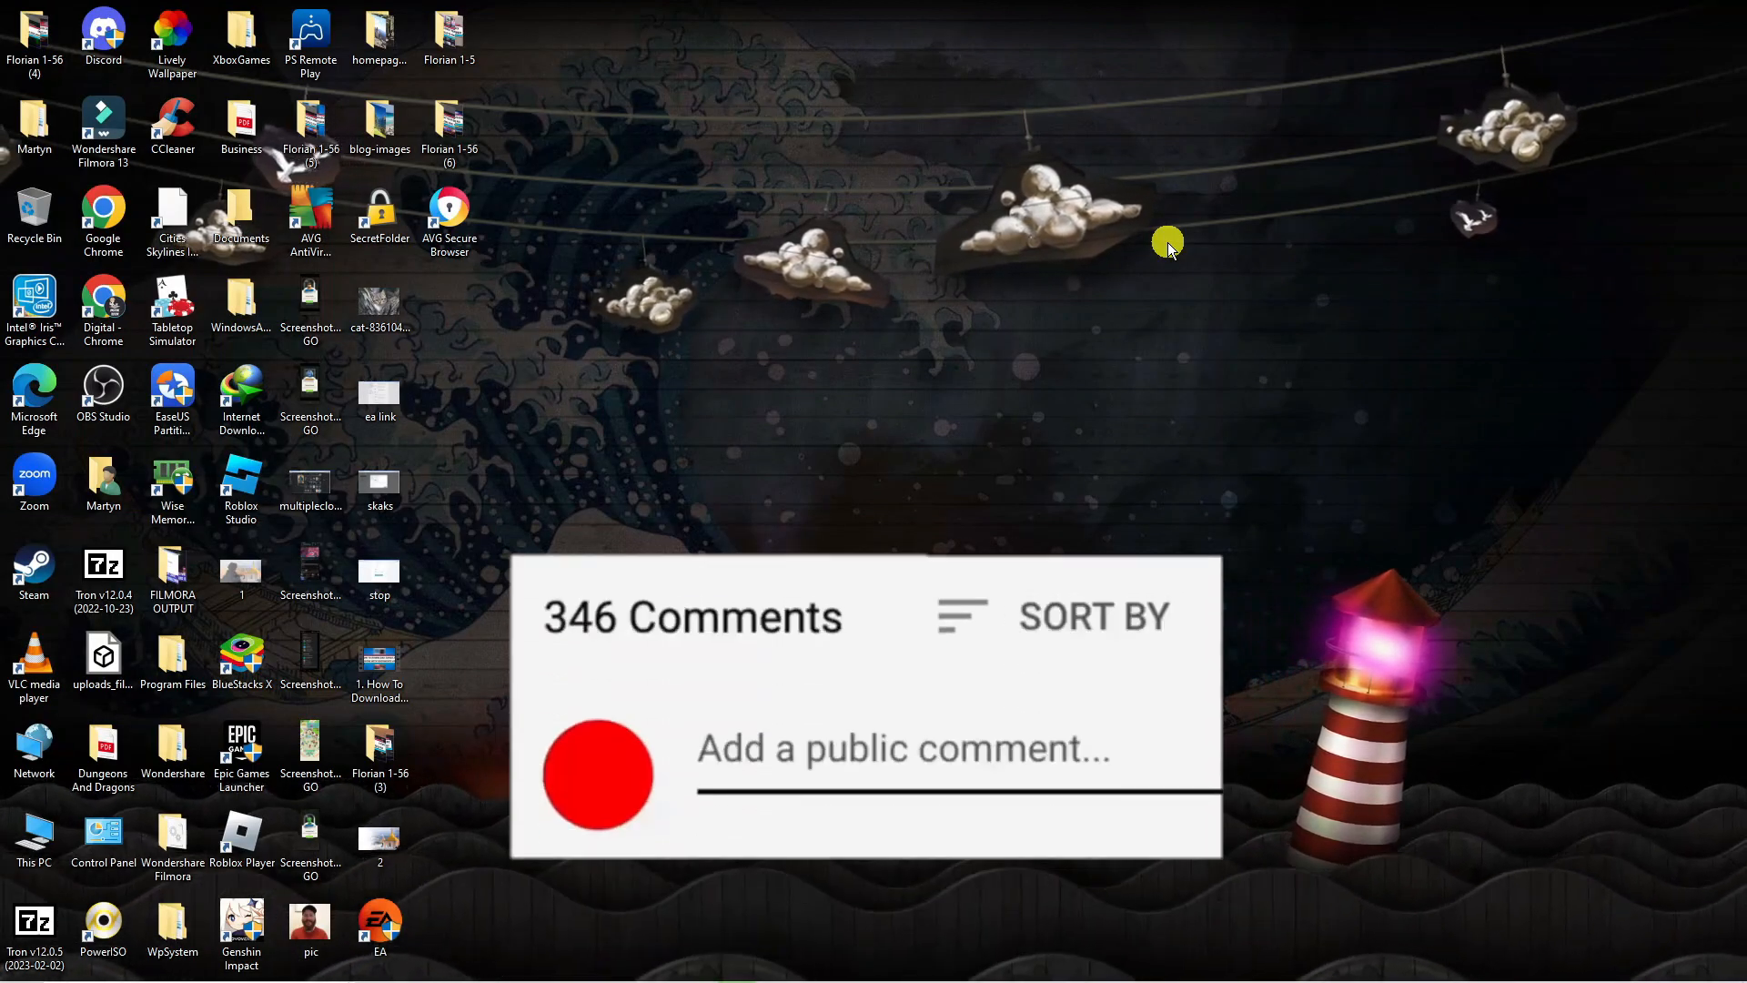
Open the full AVG AntiVirus Free window from its hidden system tray icon.
{"action": "type", "text": "Great vid"}
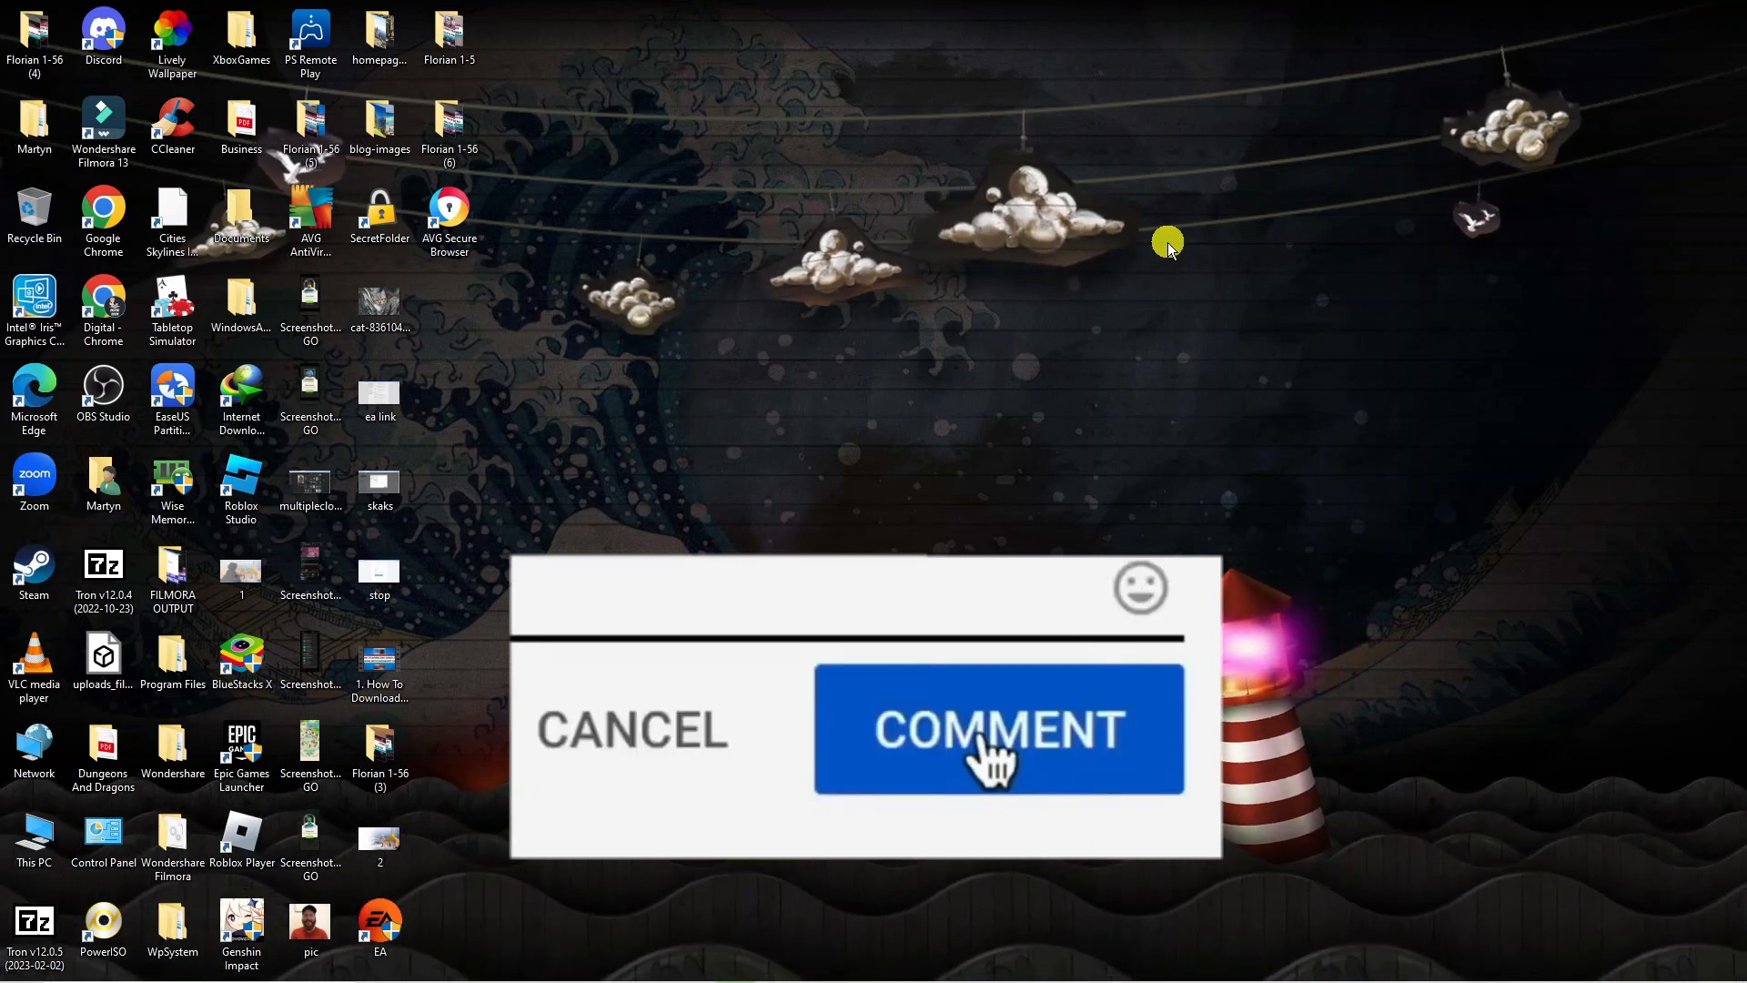
{"action": "left_click", "coordinate": [996, 728]}
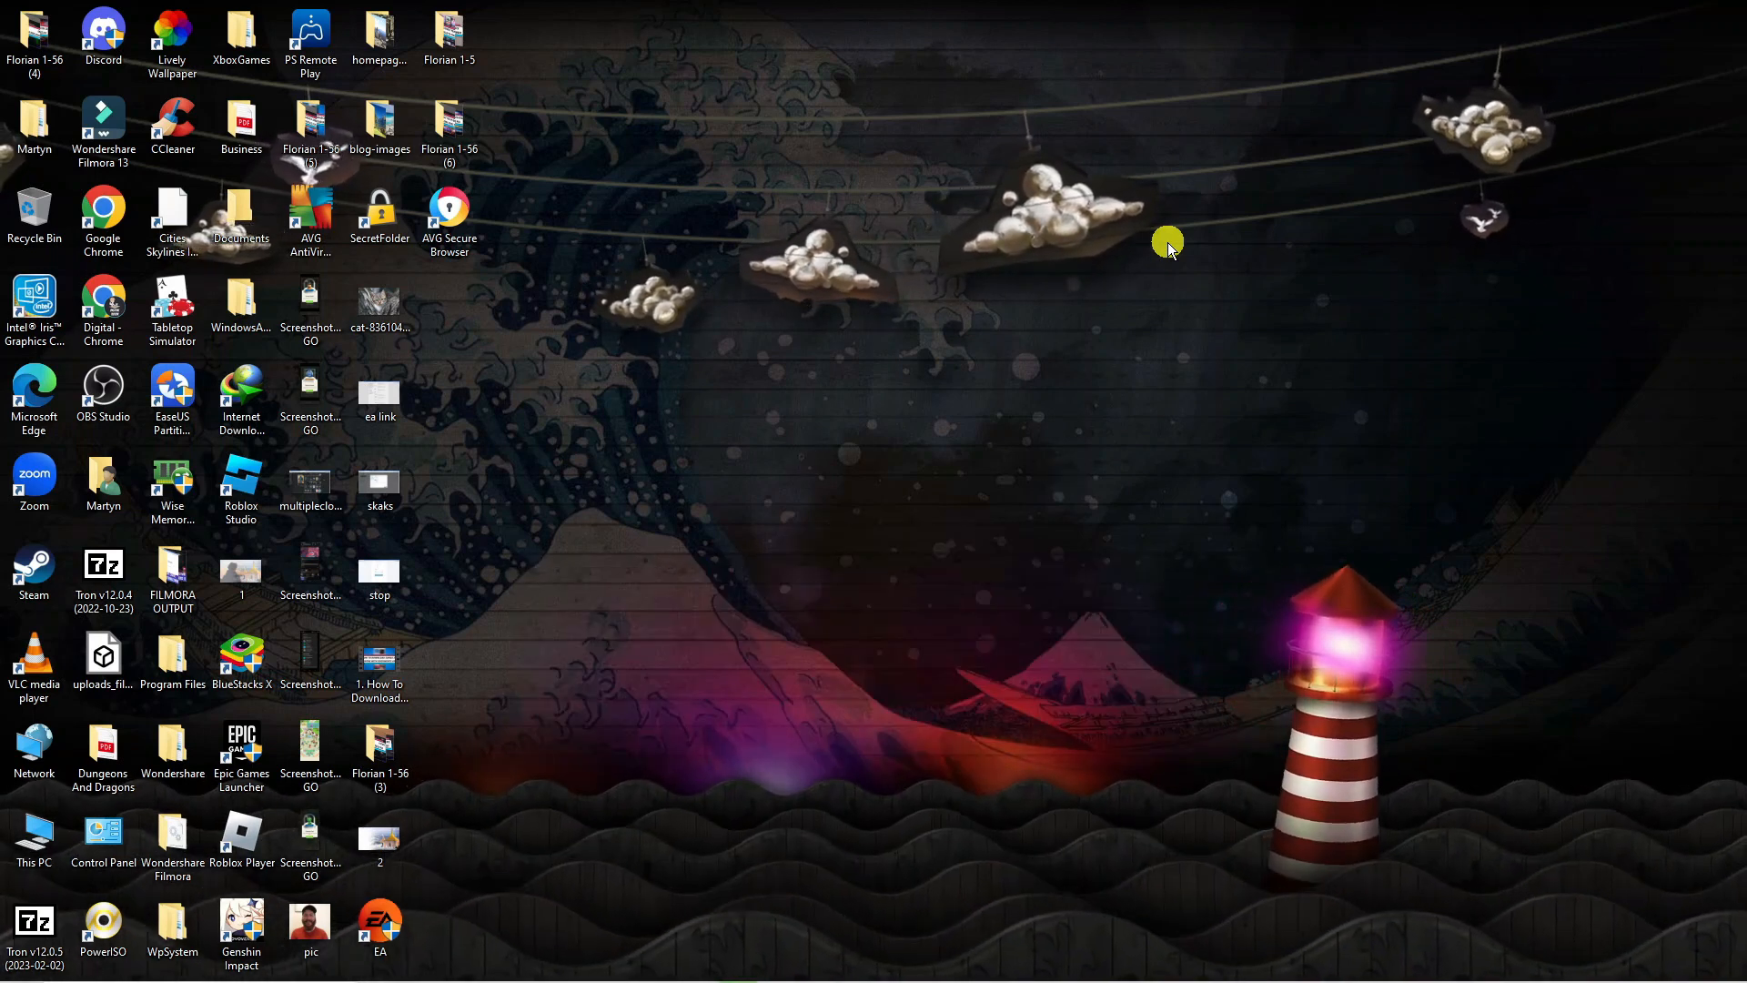
{"action": "mouse_move", "coordinate": [986, 446]}
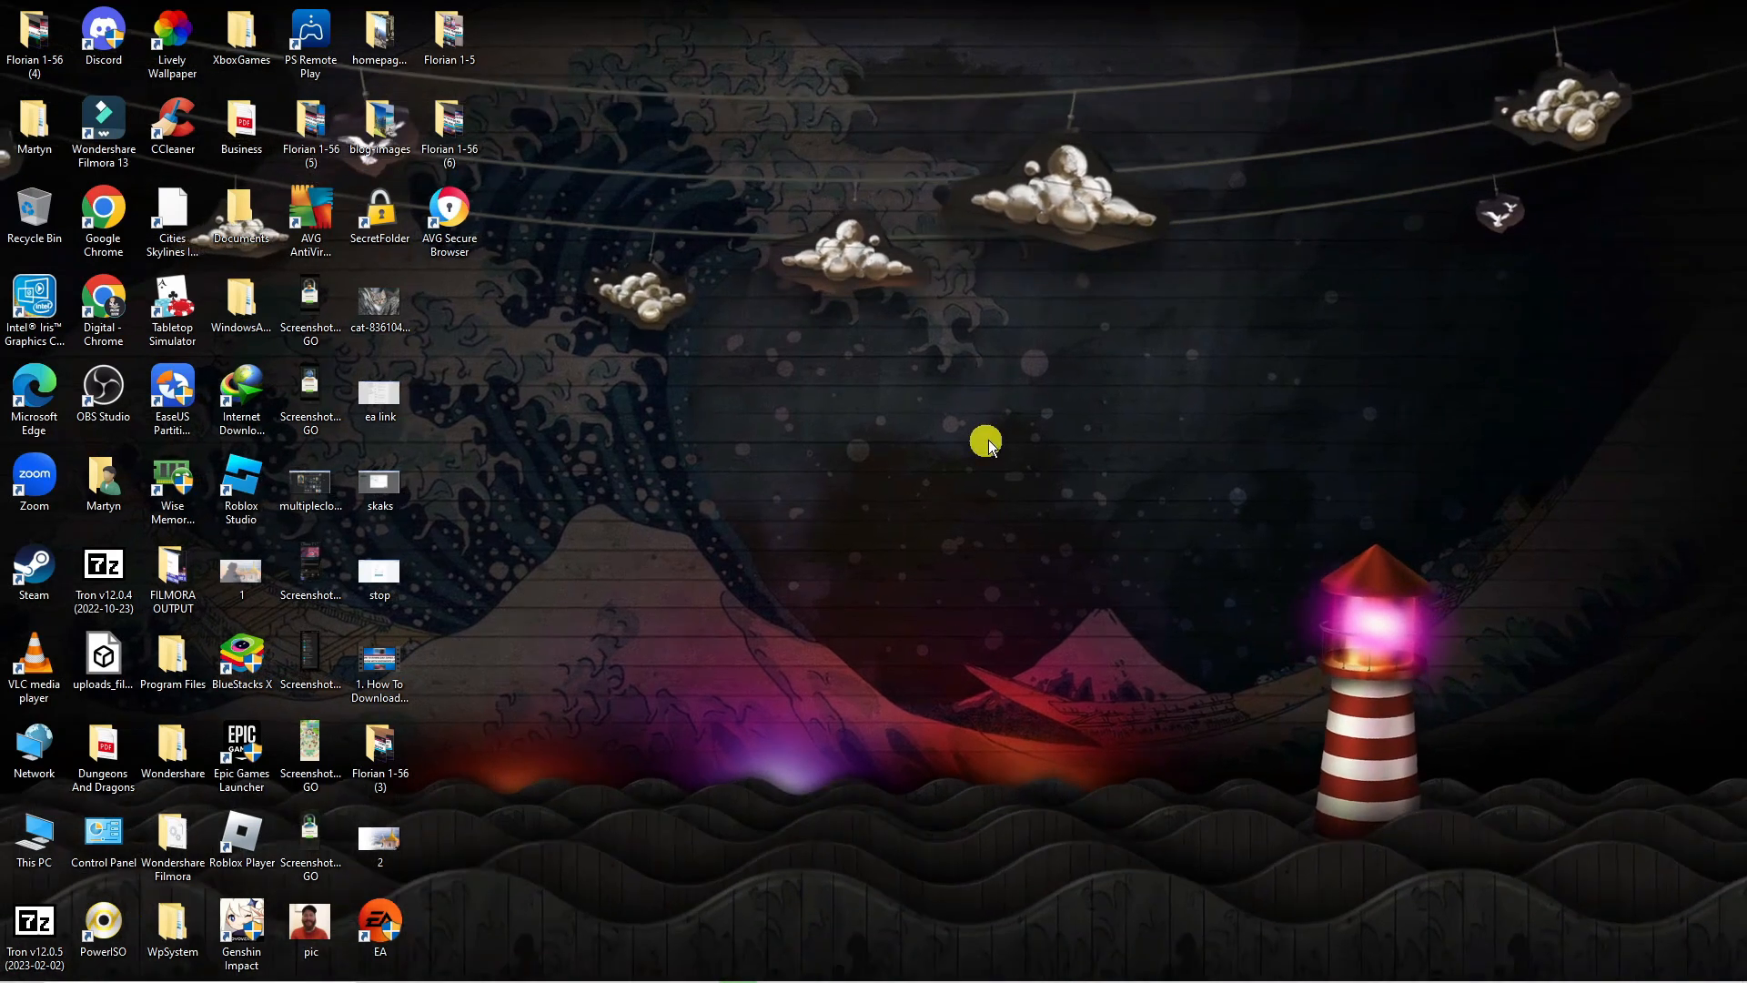
{"action": "mouse_move", "coordinate": [855, 435]}
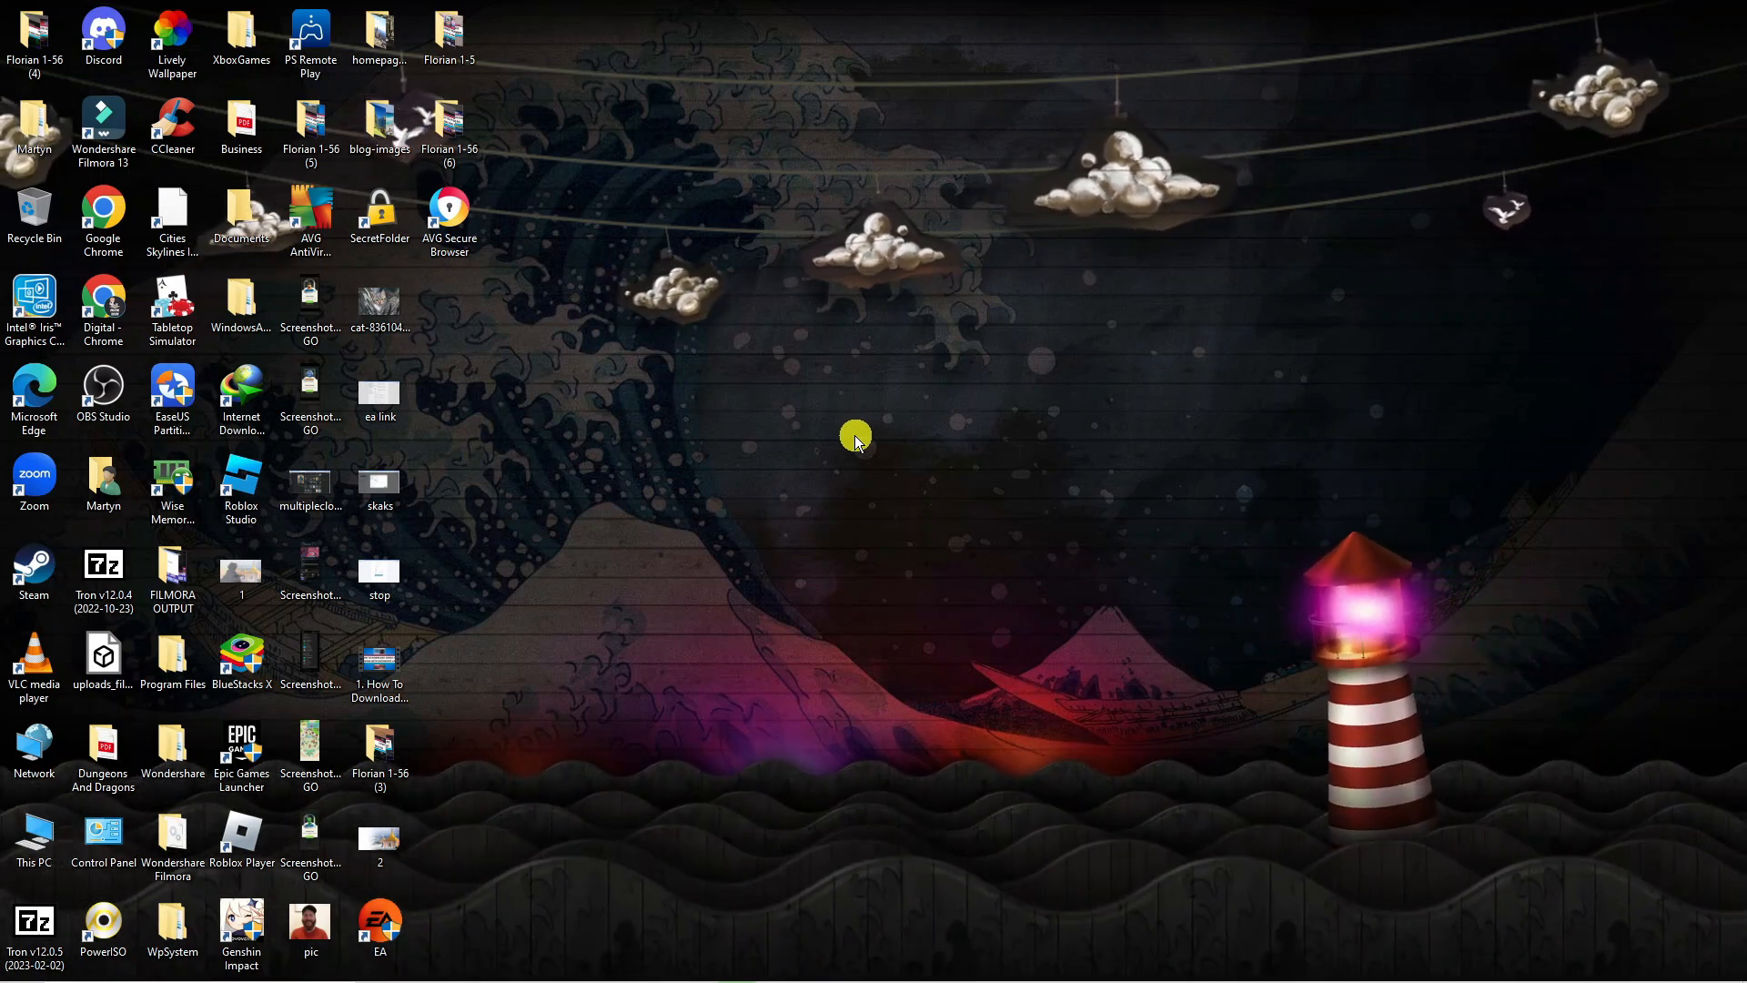
{"action": "mouse_move", "coordinate": [889, 490]}
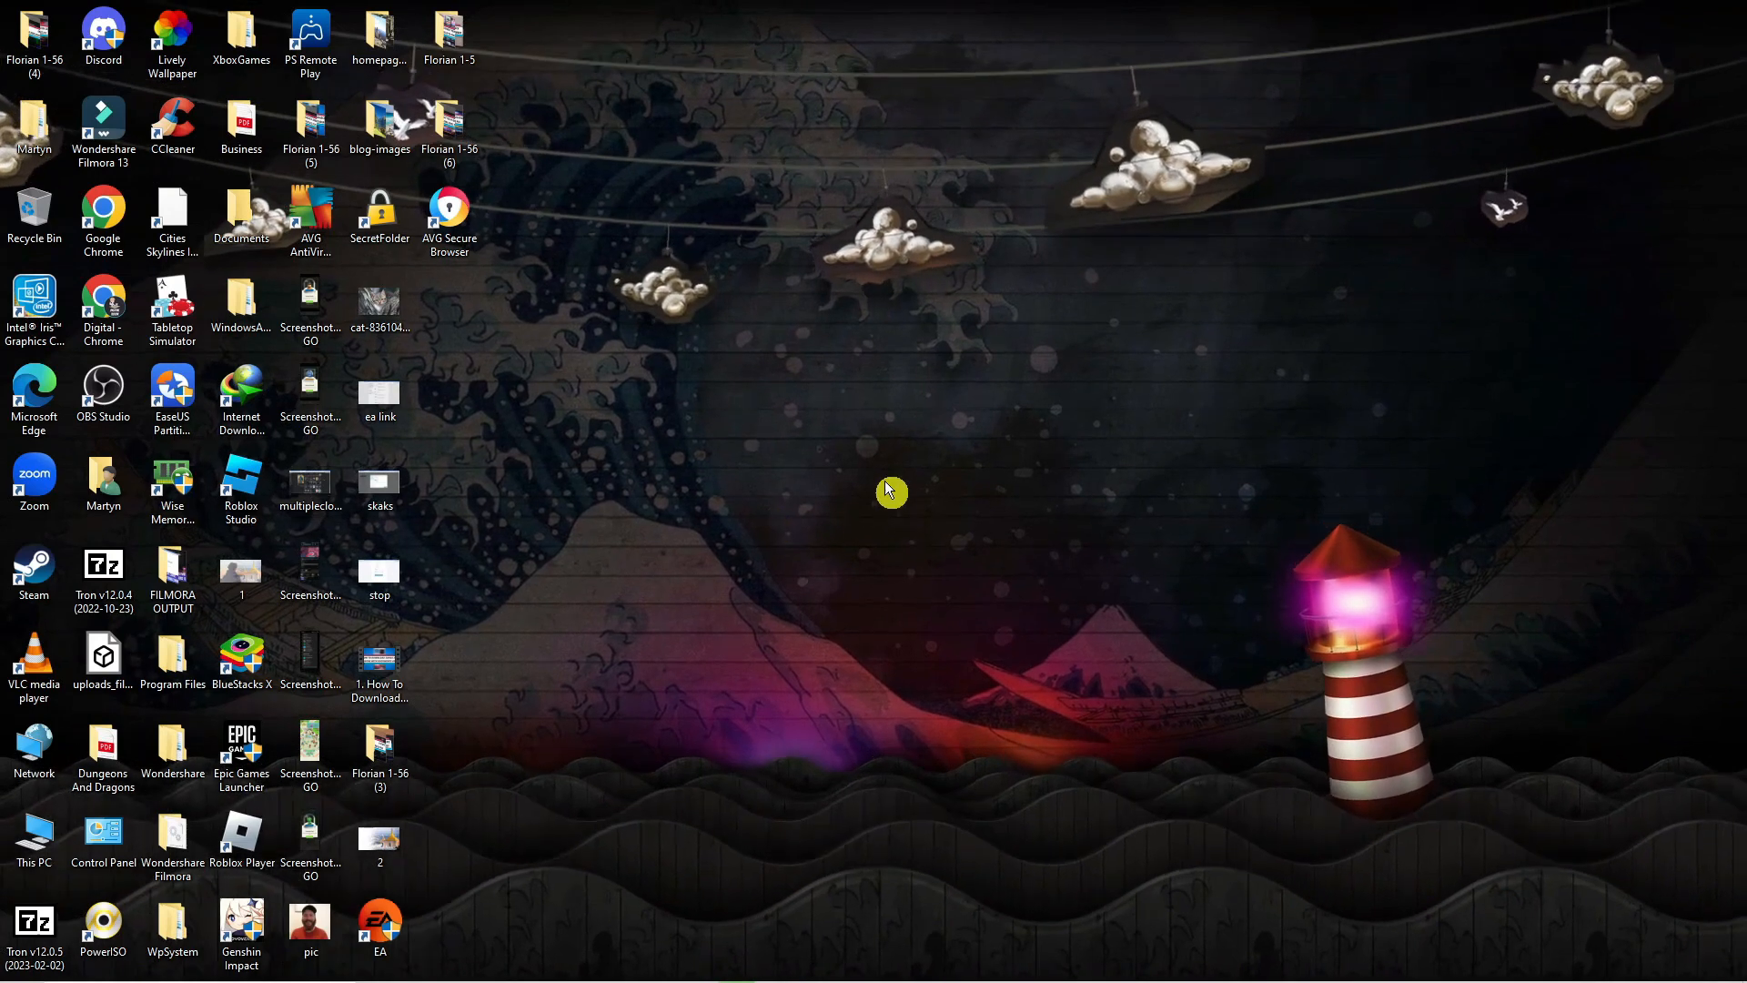
{"action": "mouse_move", "coordinate": [869, 387]}
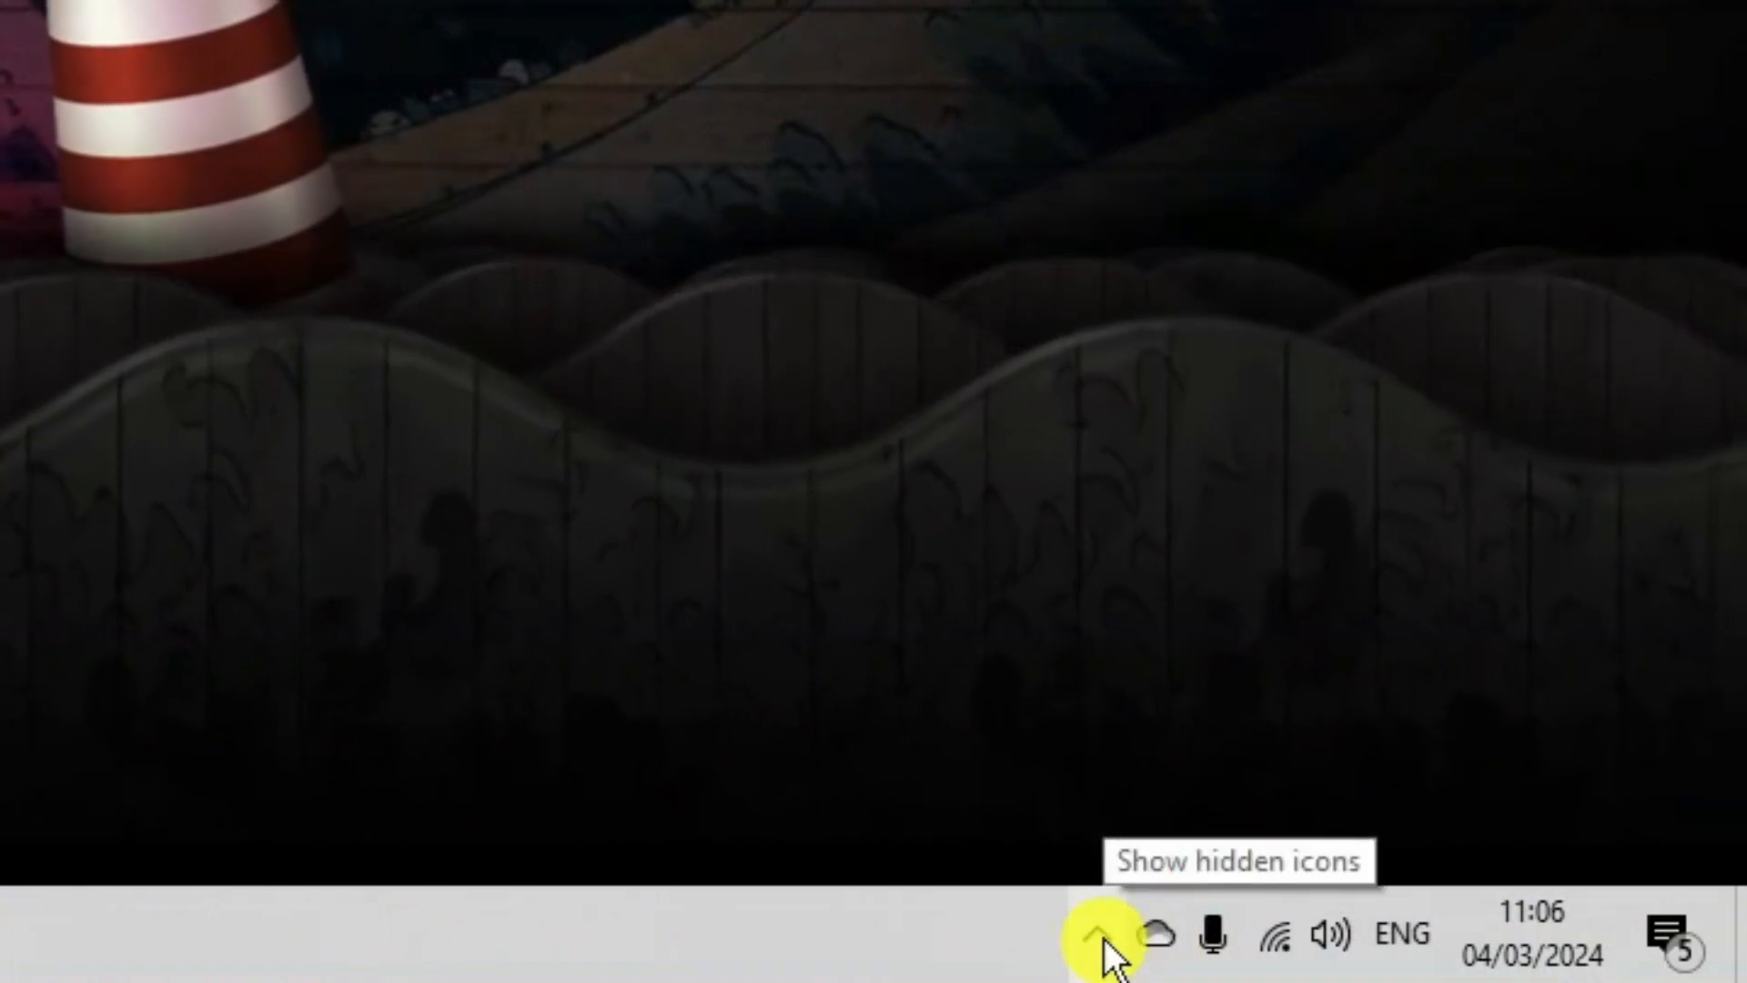
{"action": "left_click", "coordinate": [1094, 936]}
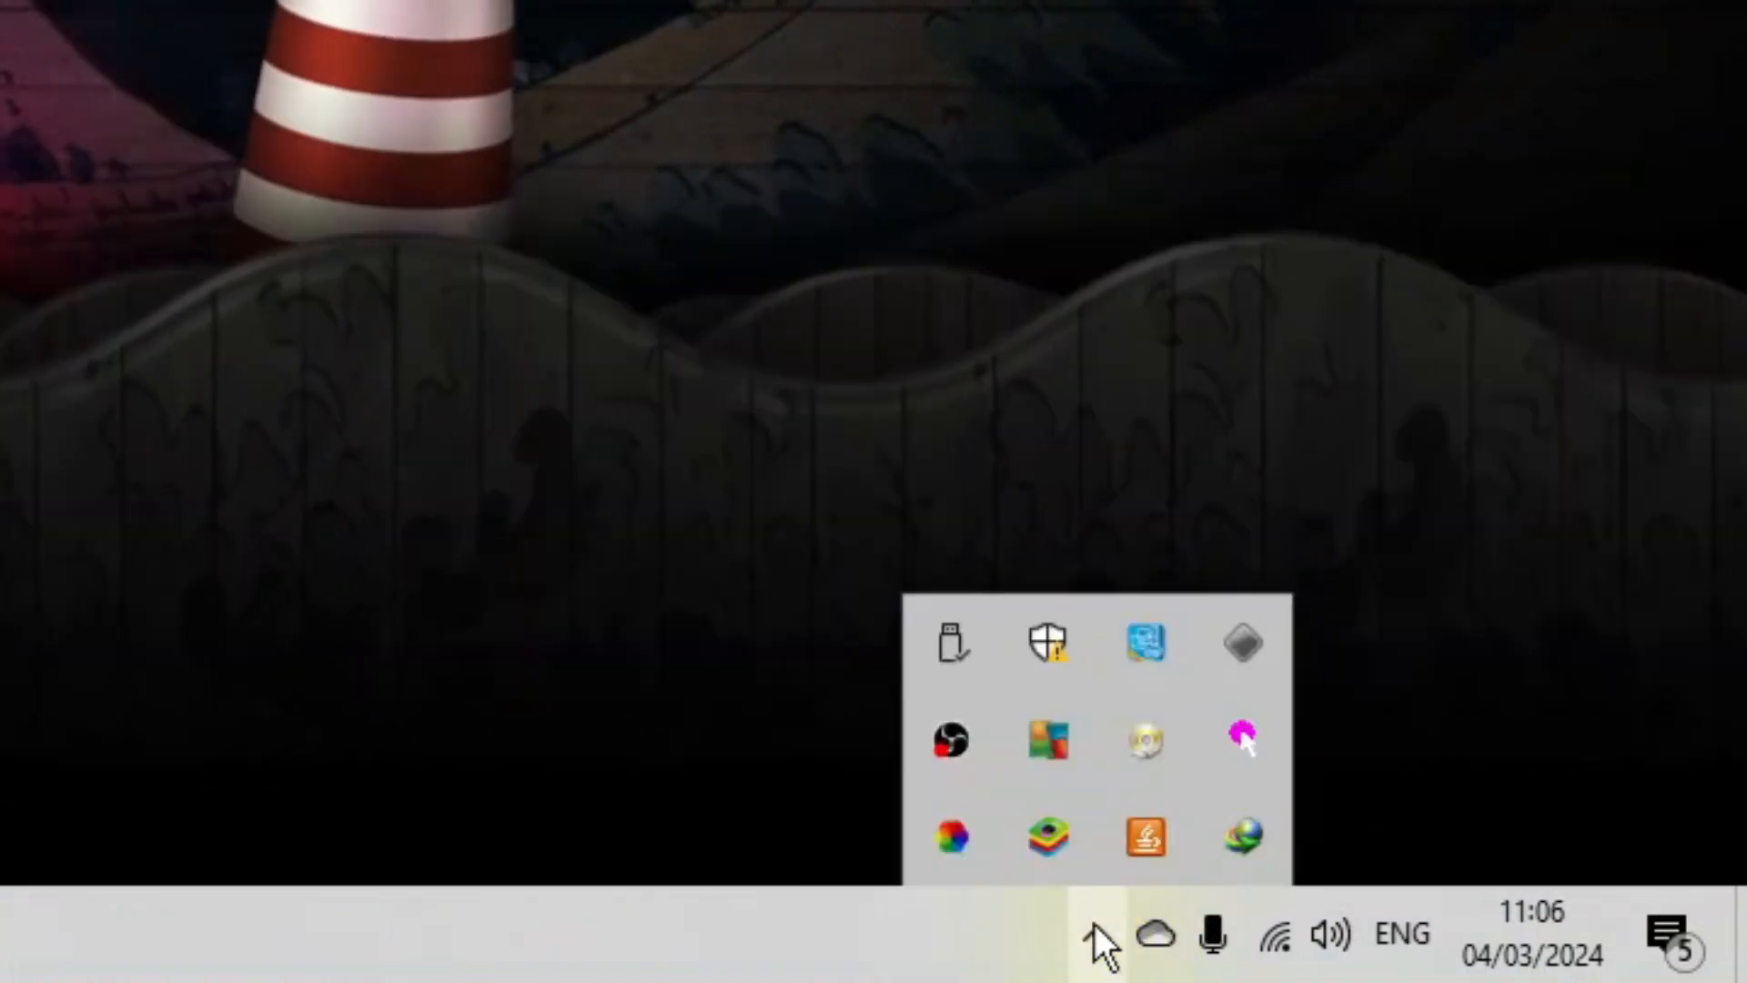
{"action": "left_click", "coordinate": [1048, 741]}
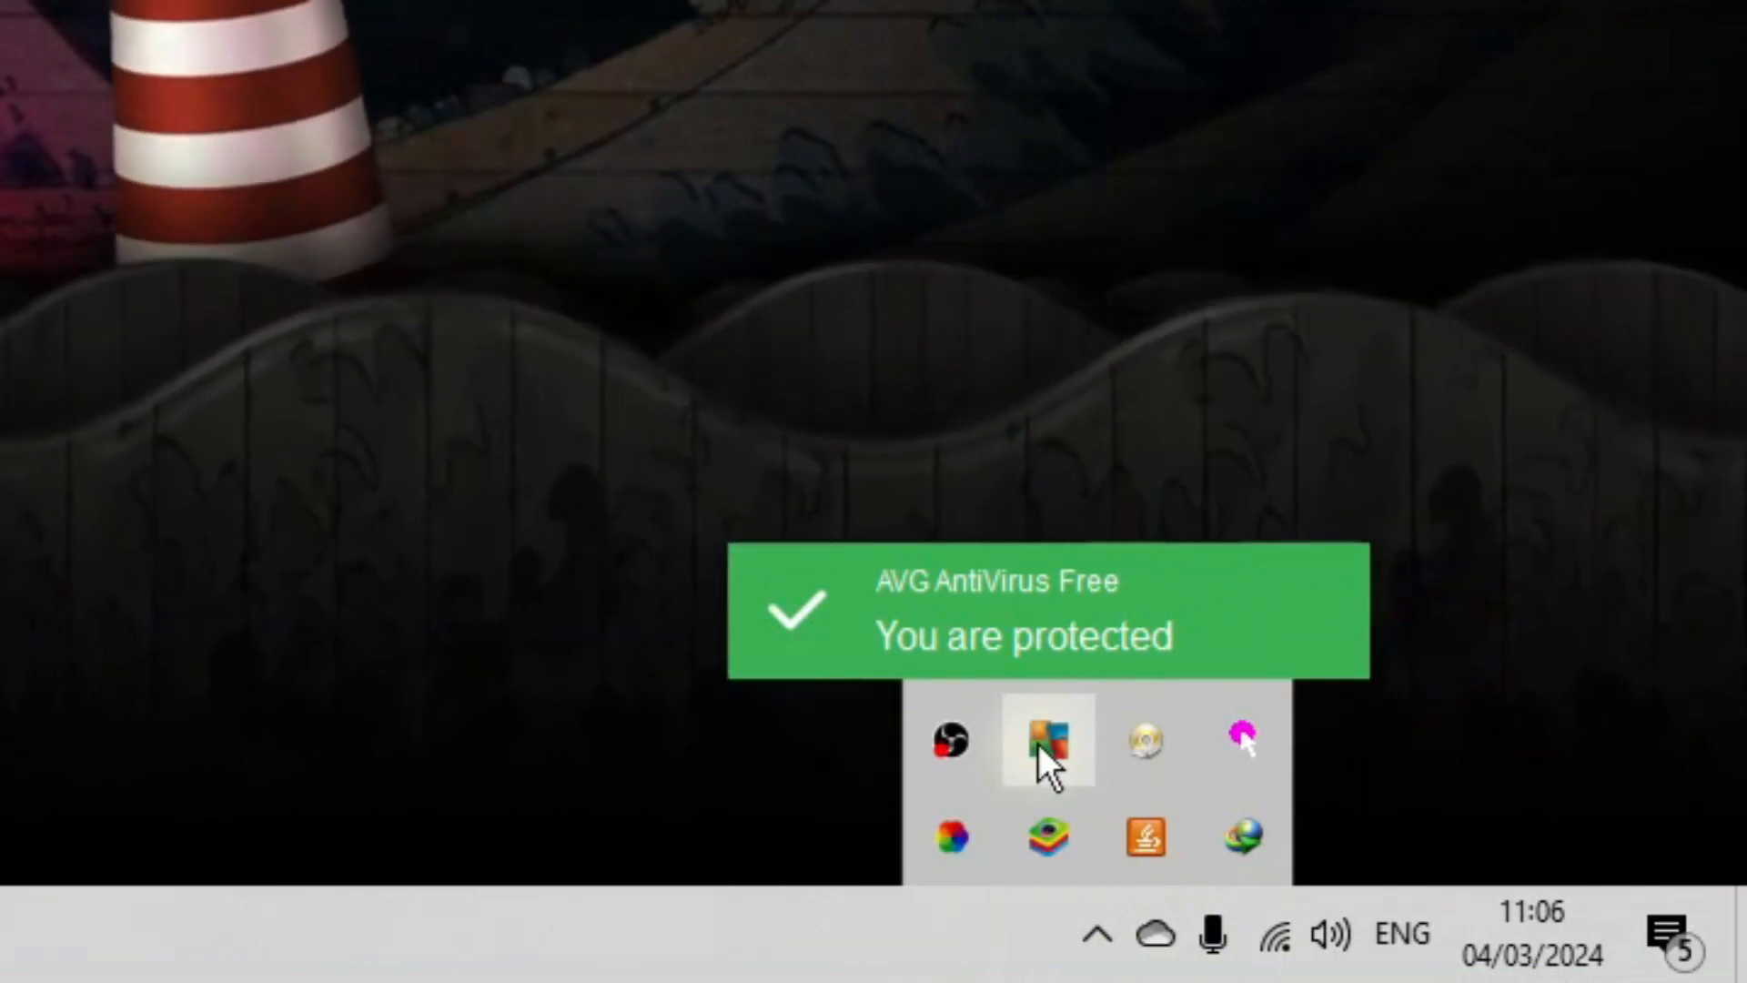
{"action": "left_click", "coordinate": [1044, 741]}
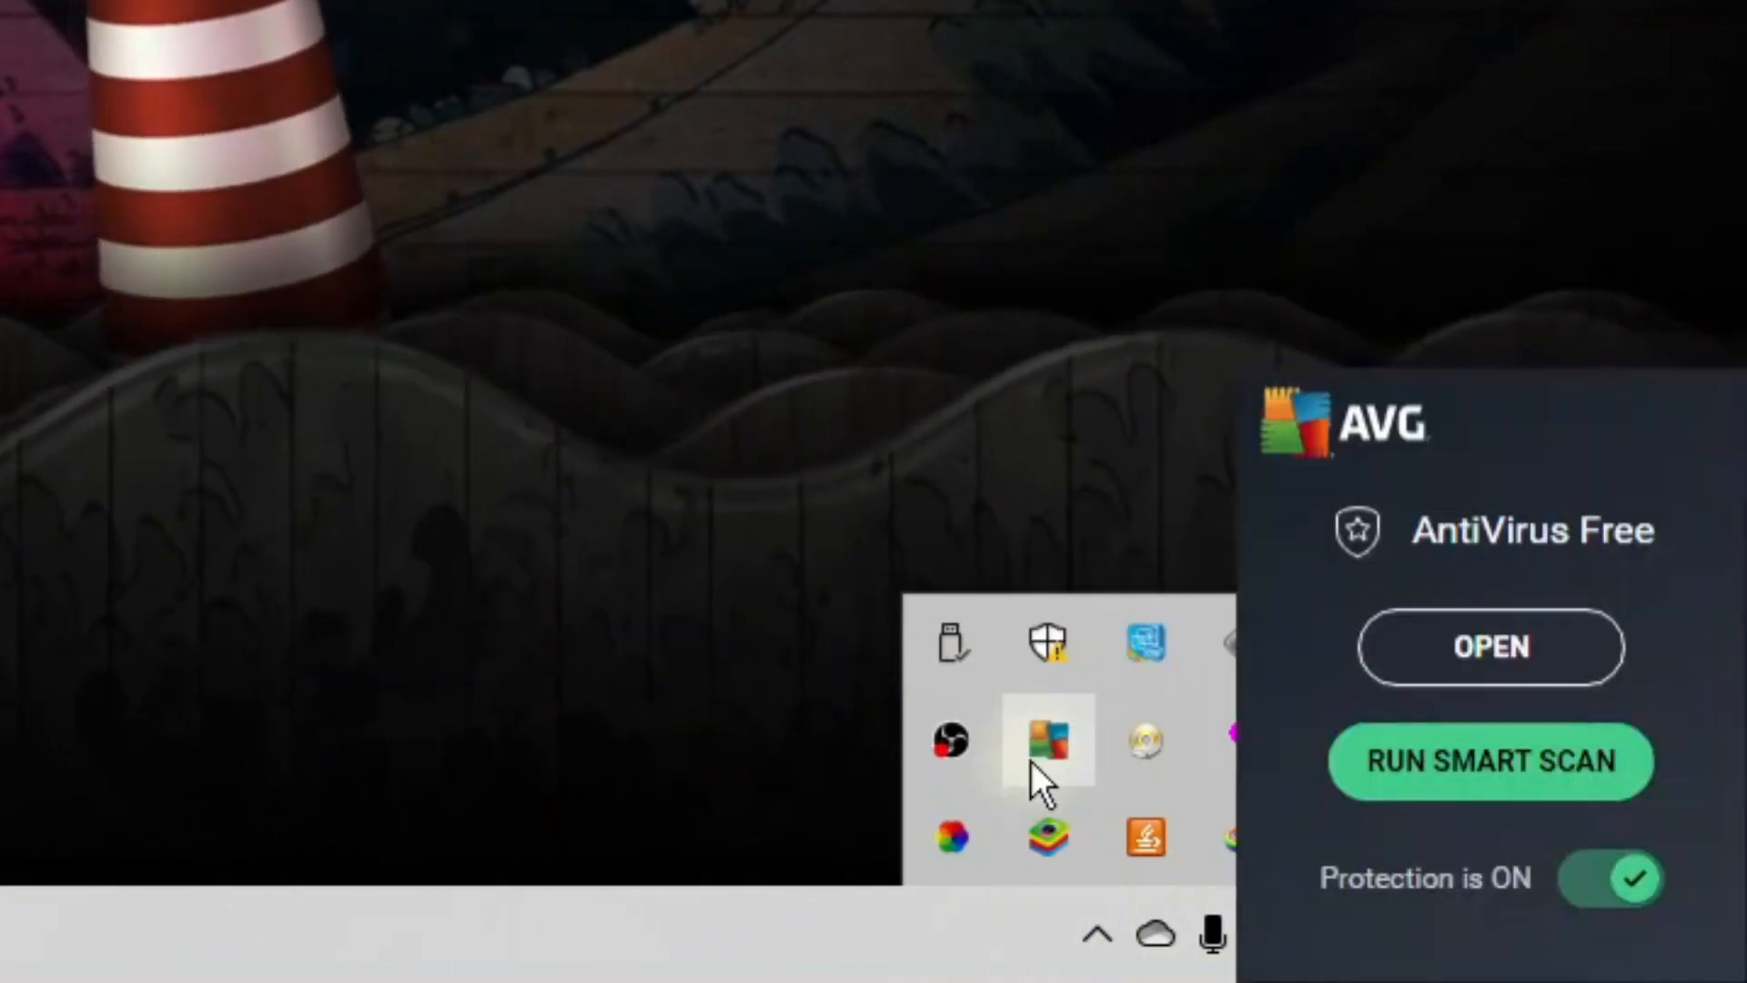
{"action": "mouse_move", "coordinate": [1490, 647]}
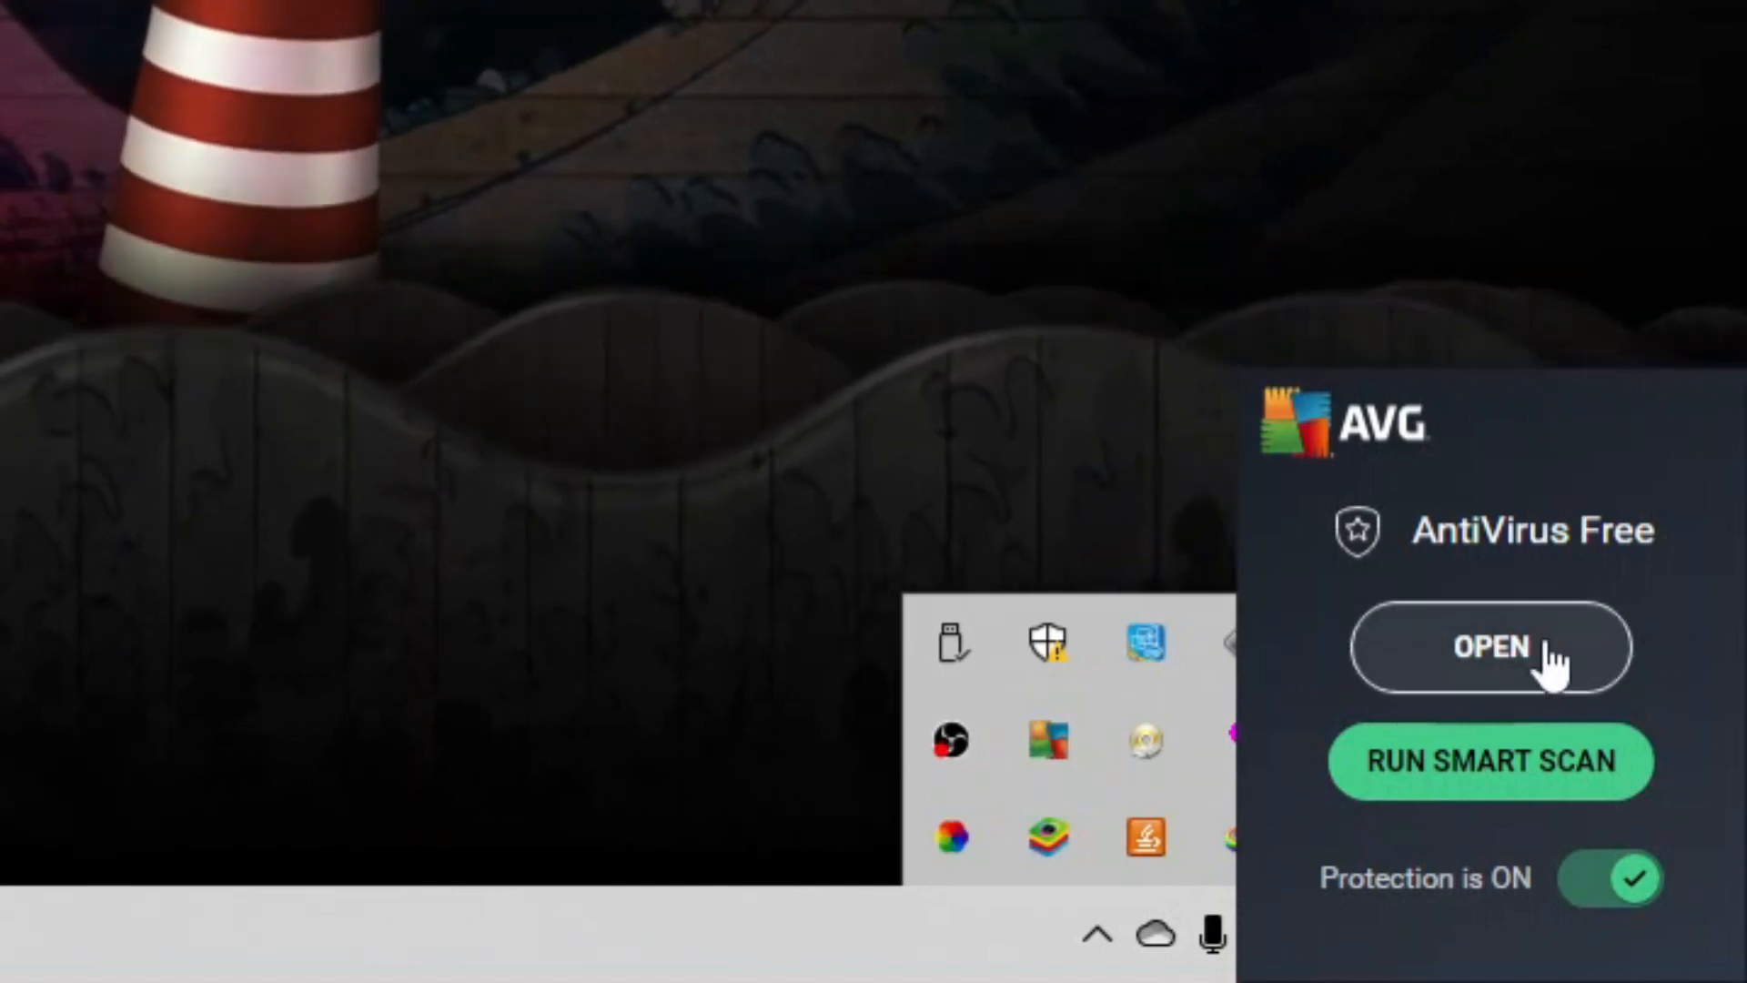
{"action": "left_click", "coordinate": [1489, 647]}
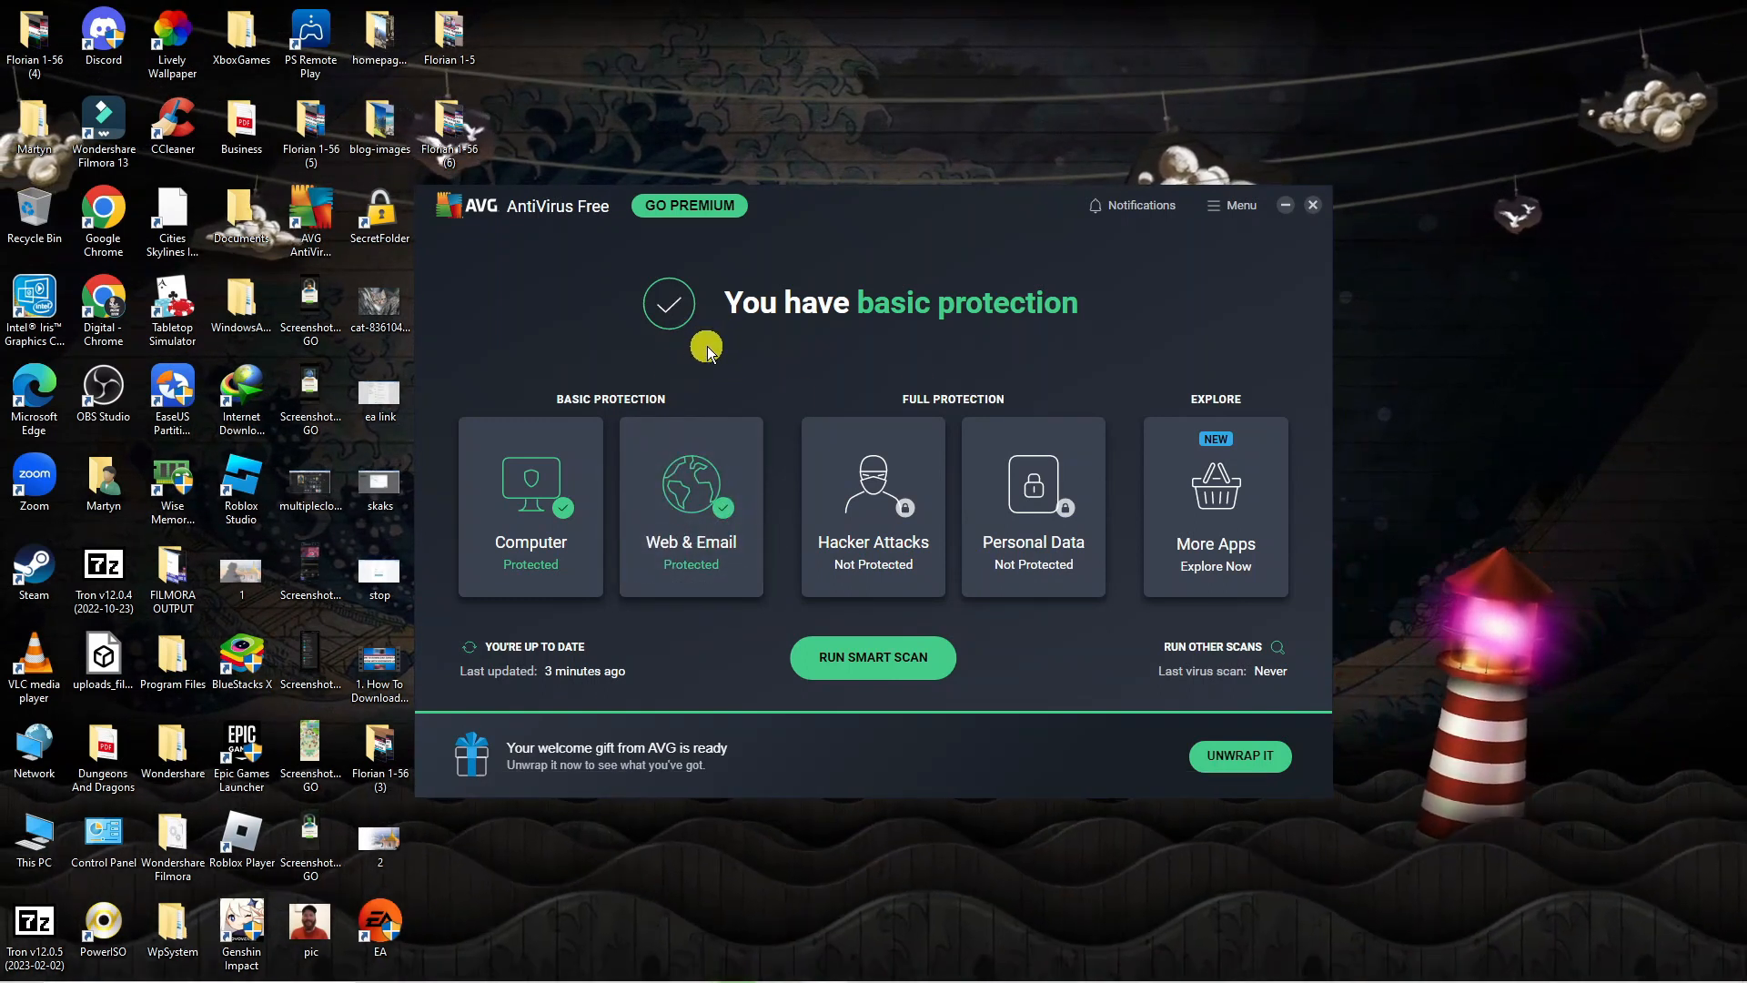
{"action": "mouse_move", "coordinate": [725, 349]}
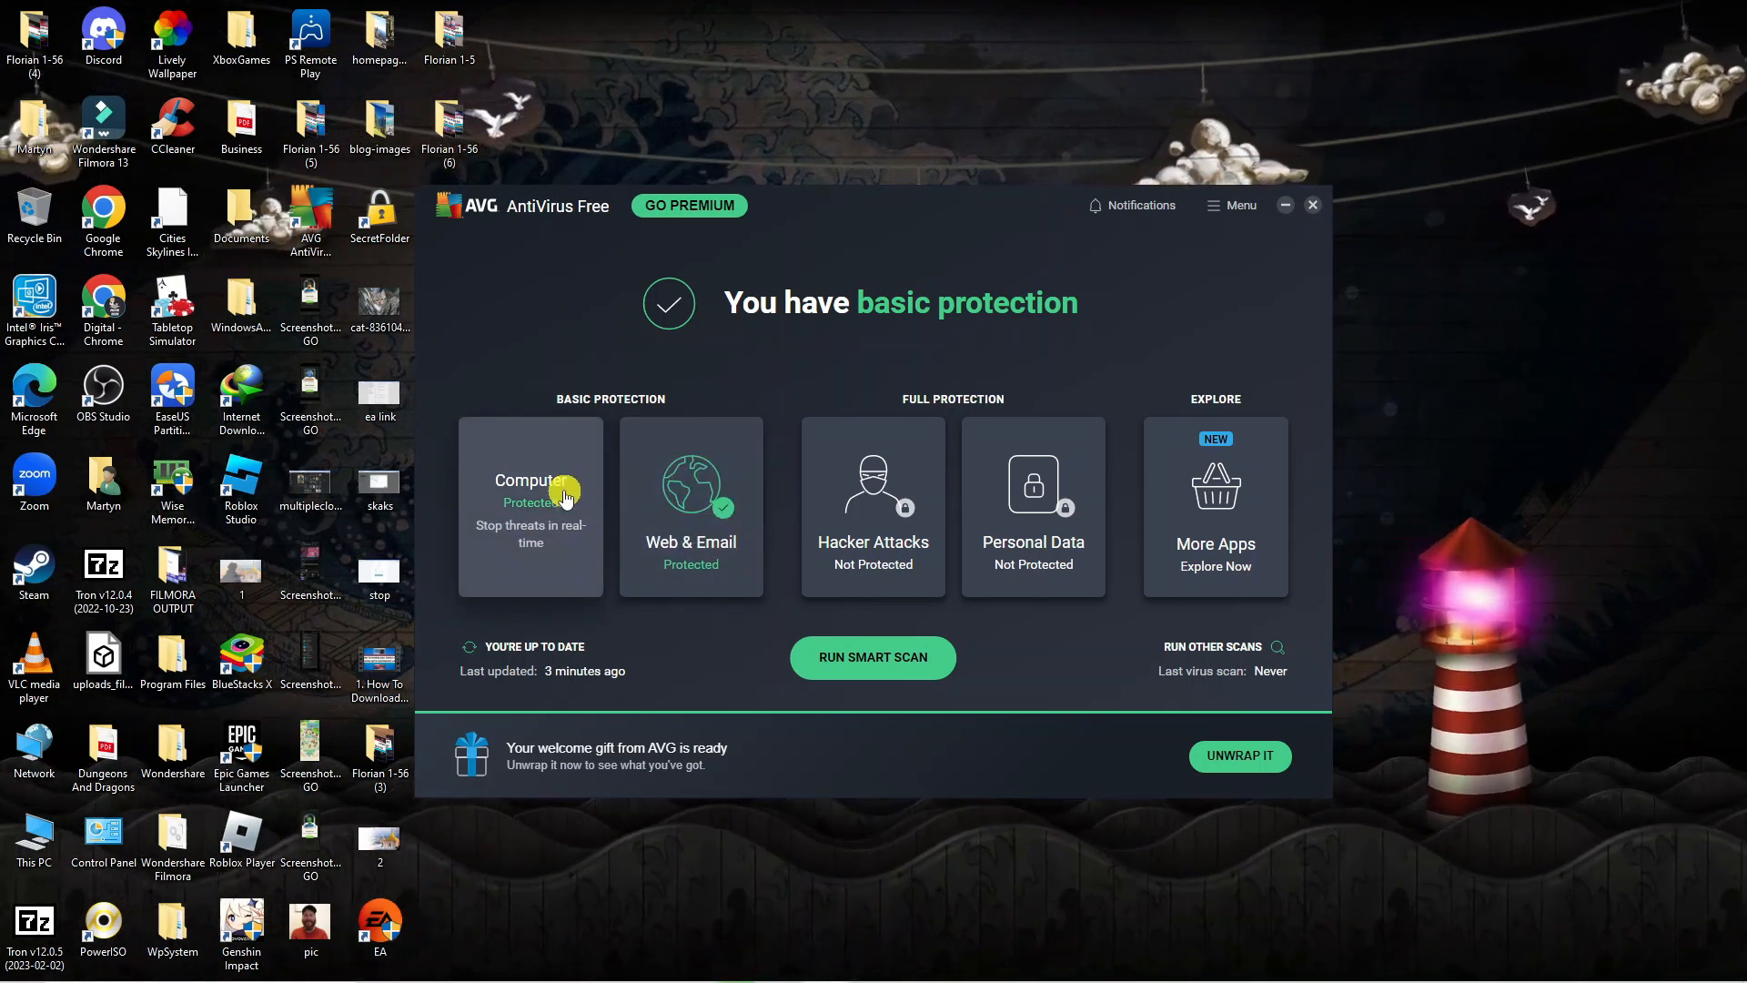
Turn off File Shield under Computer protection for 1 hour, then close AVG.
{"action": "left_click", "coordinate": [529, 501]}
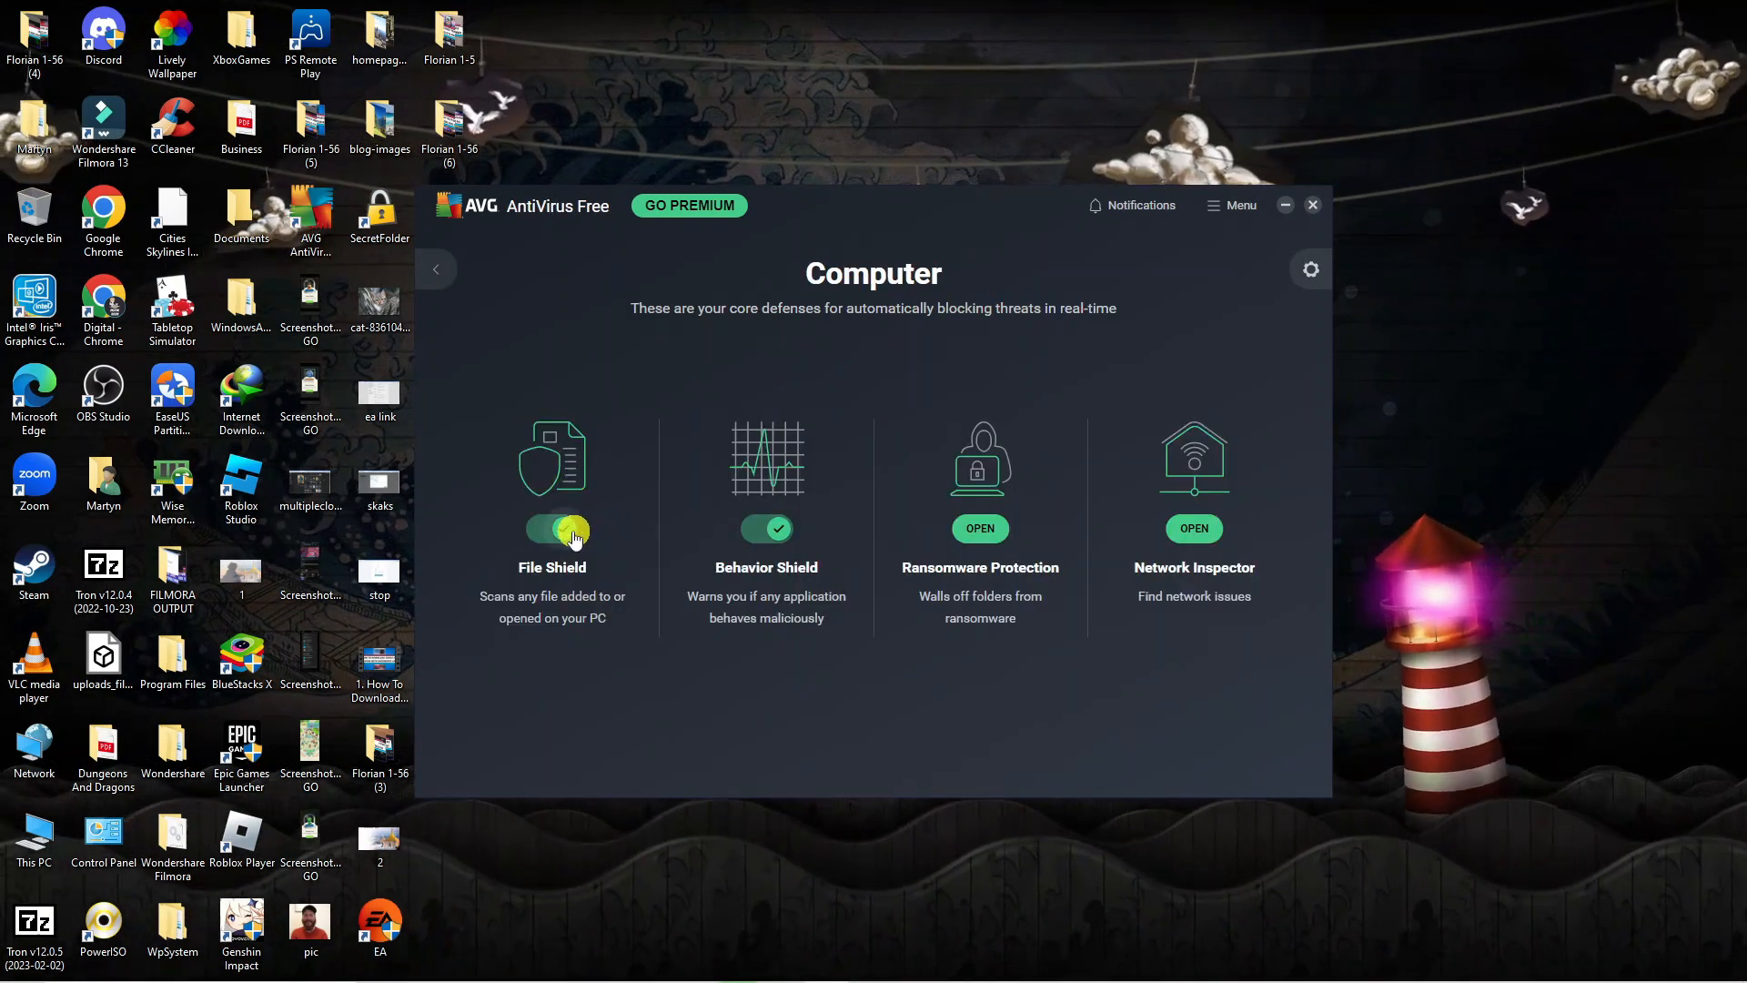
{"action": "left_click", "coordinate": [551, 527]}
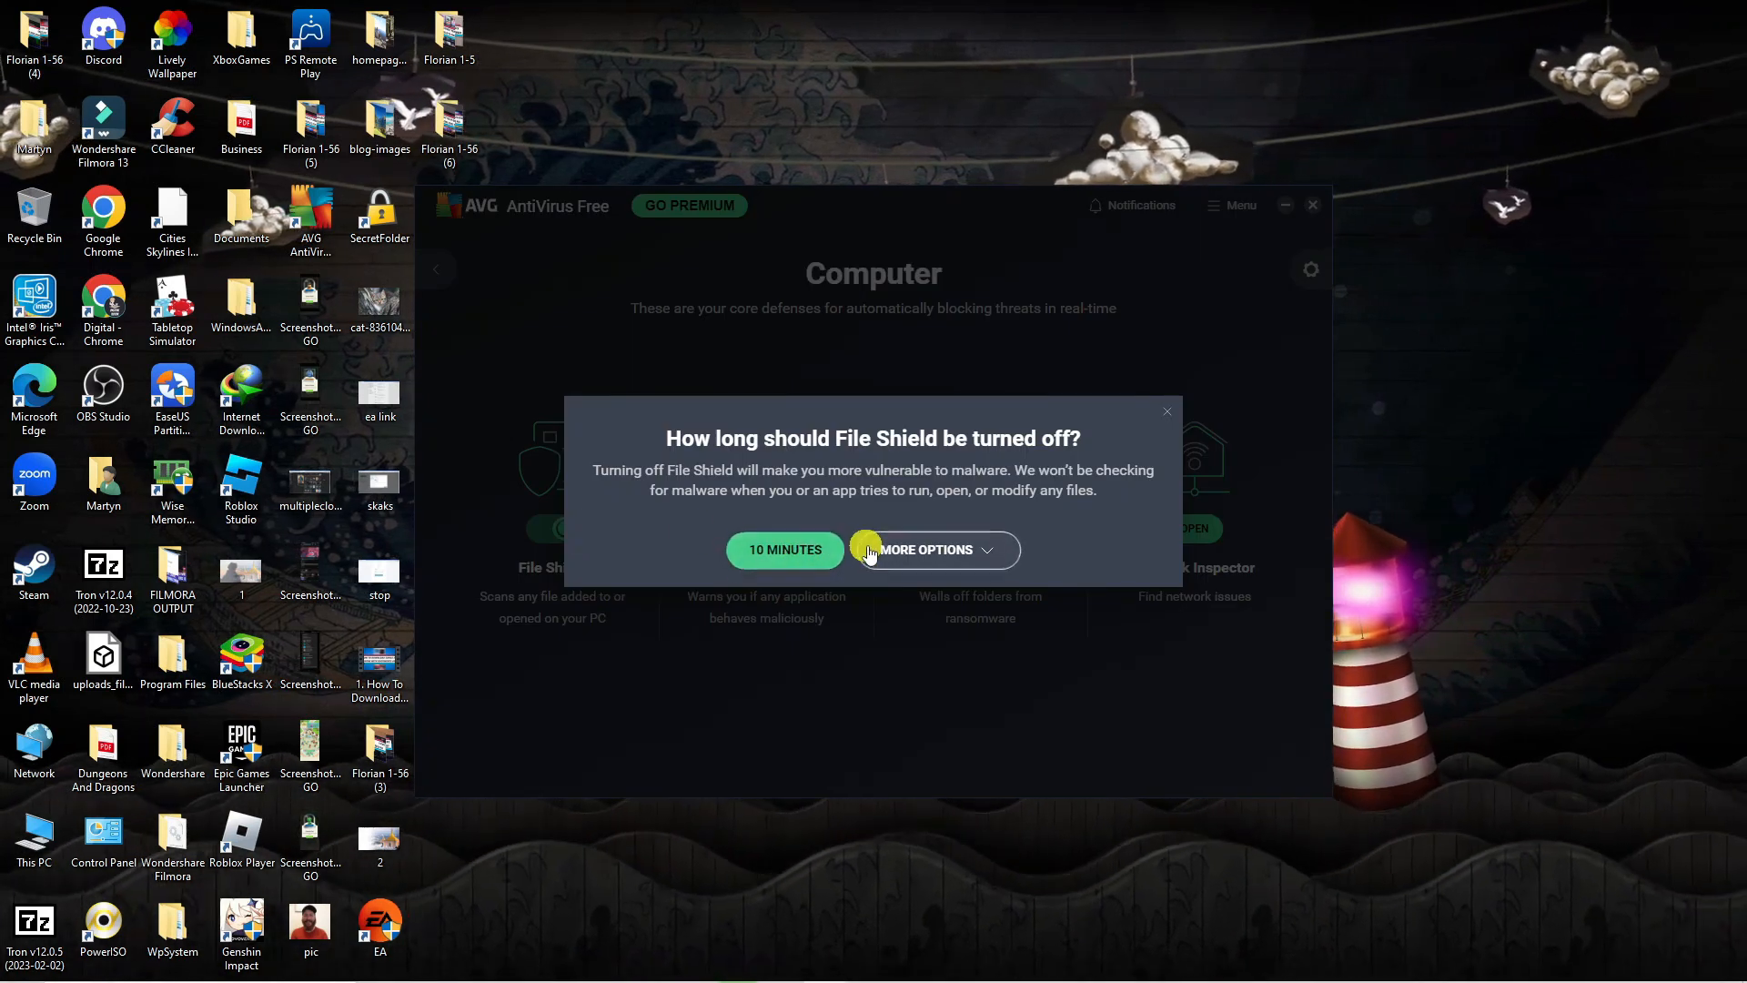
{"action": "mouse_move", "coordinate": [897, 446]}
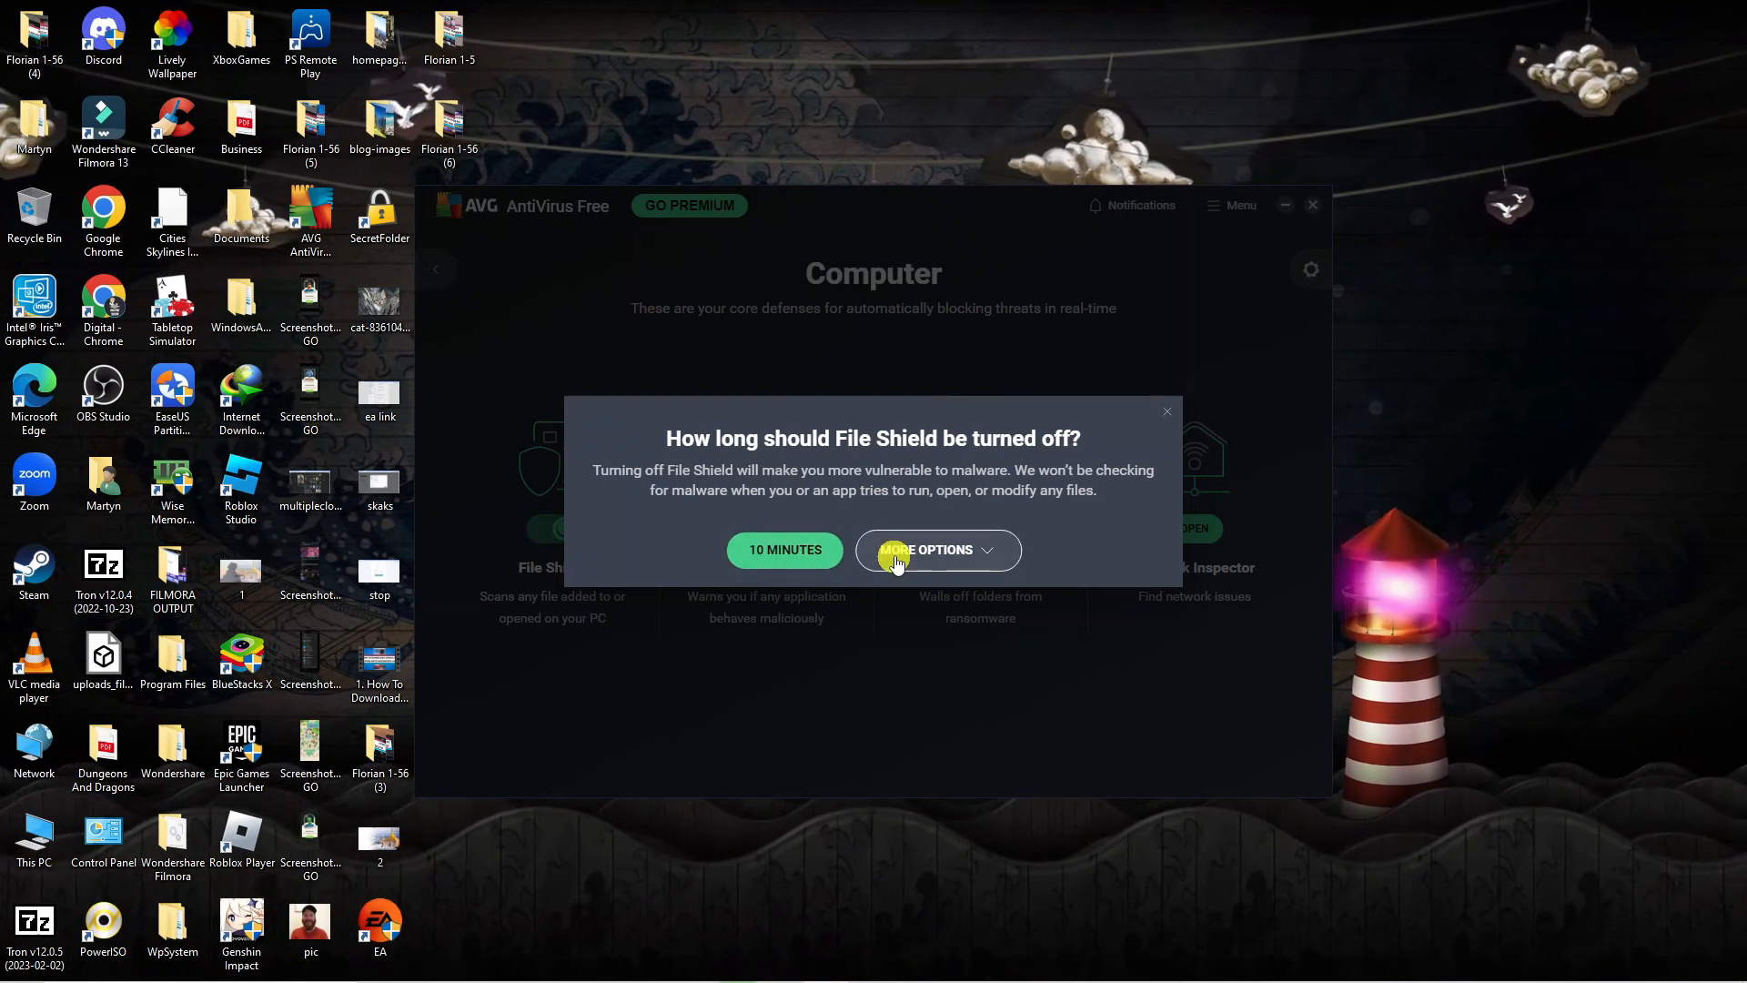
{"action": "left_click", "coordinate": [937, 549]}
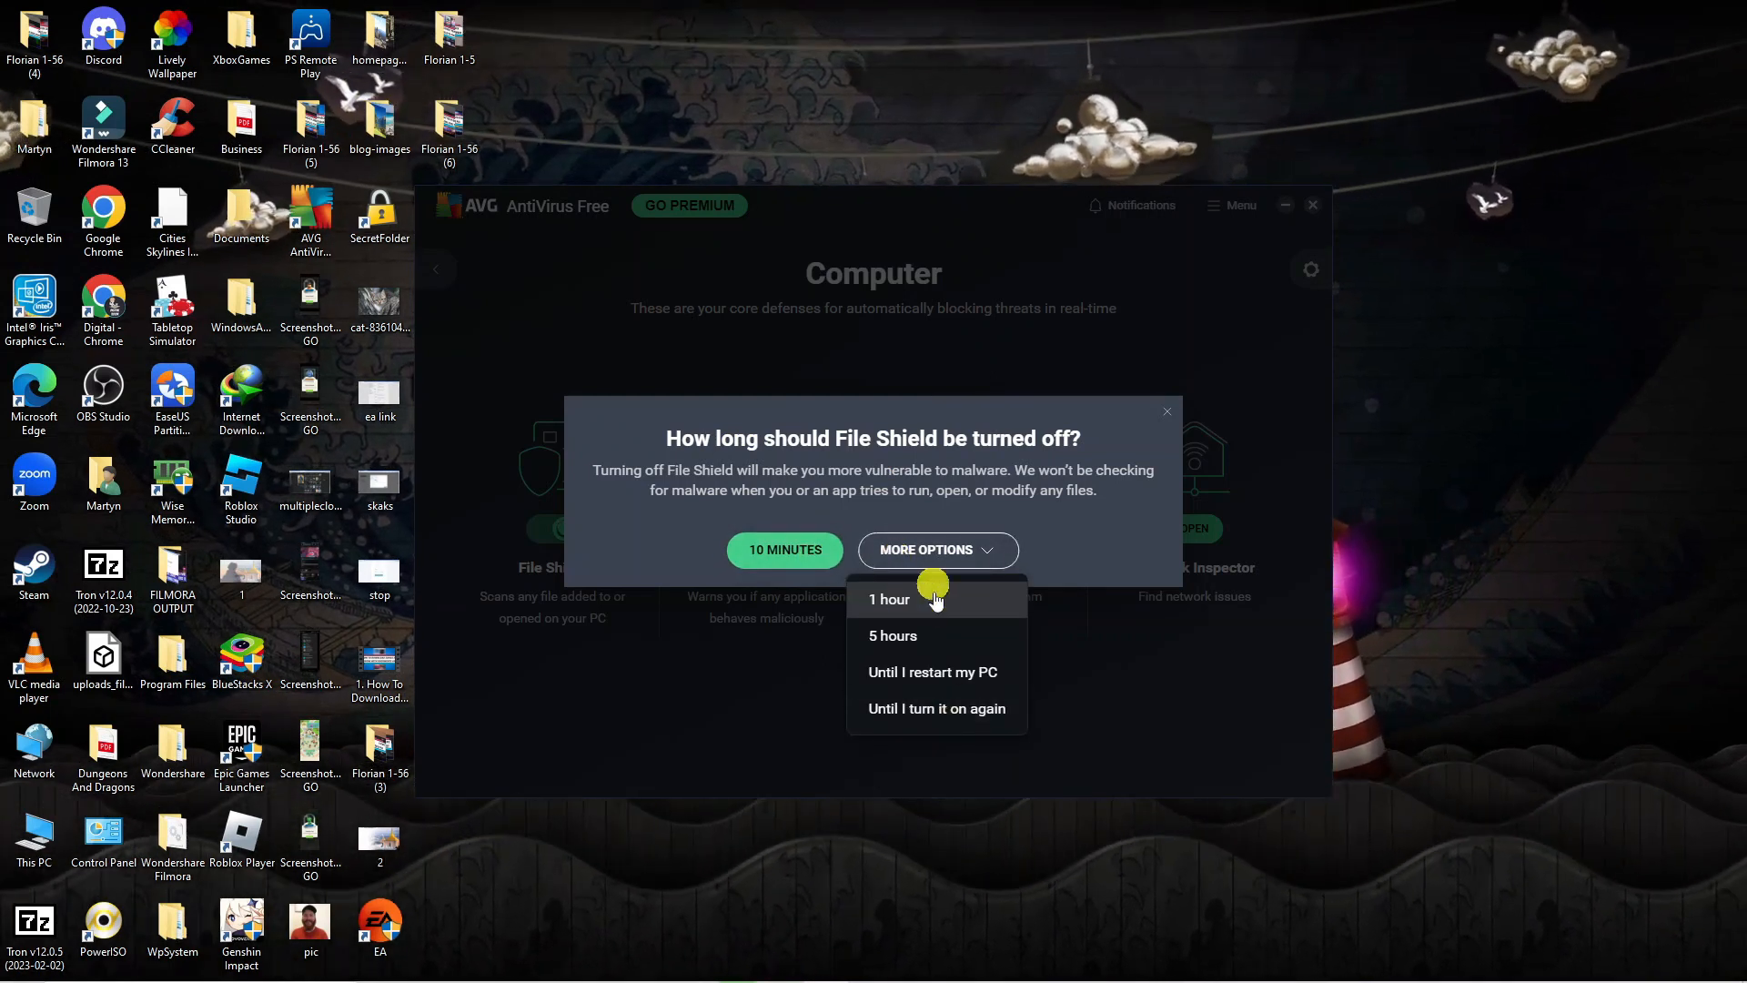
{"action": "left_click", "coordinate": [888, 598]}
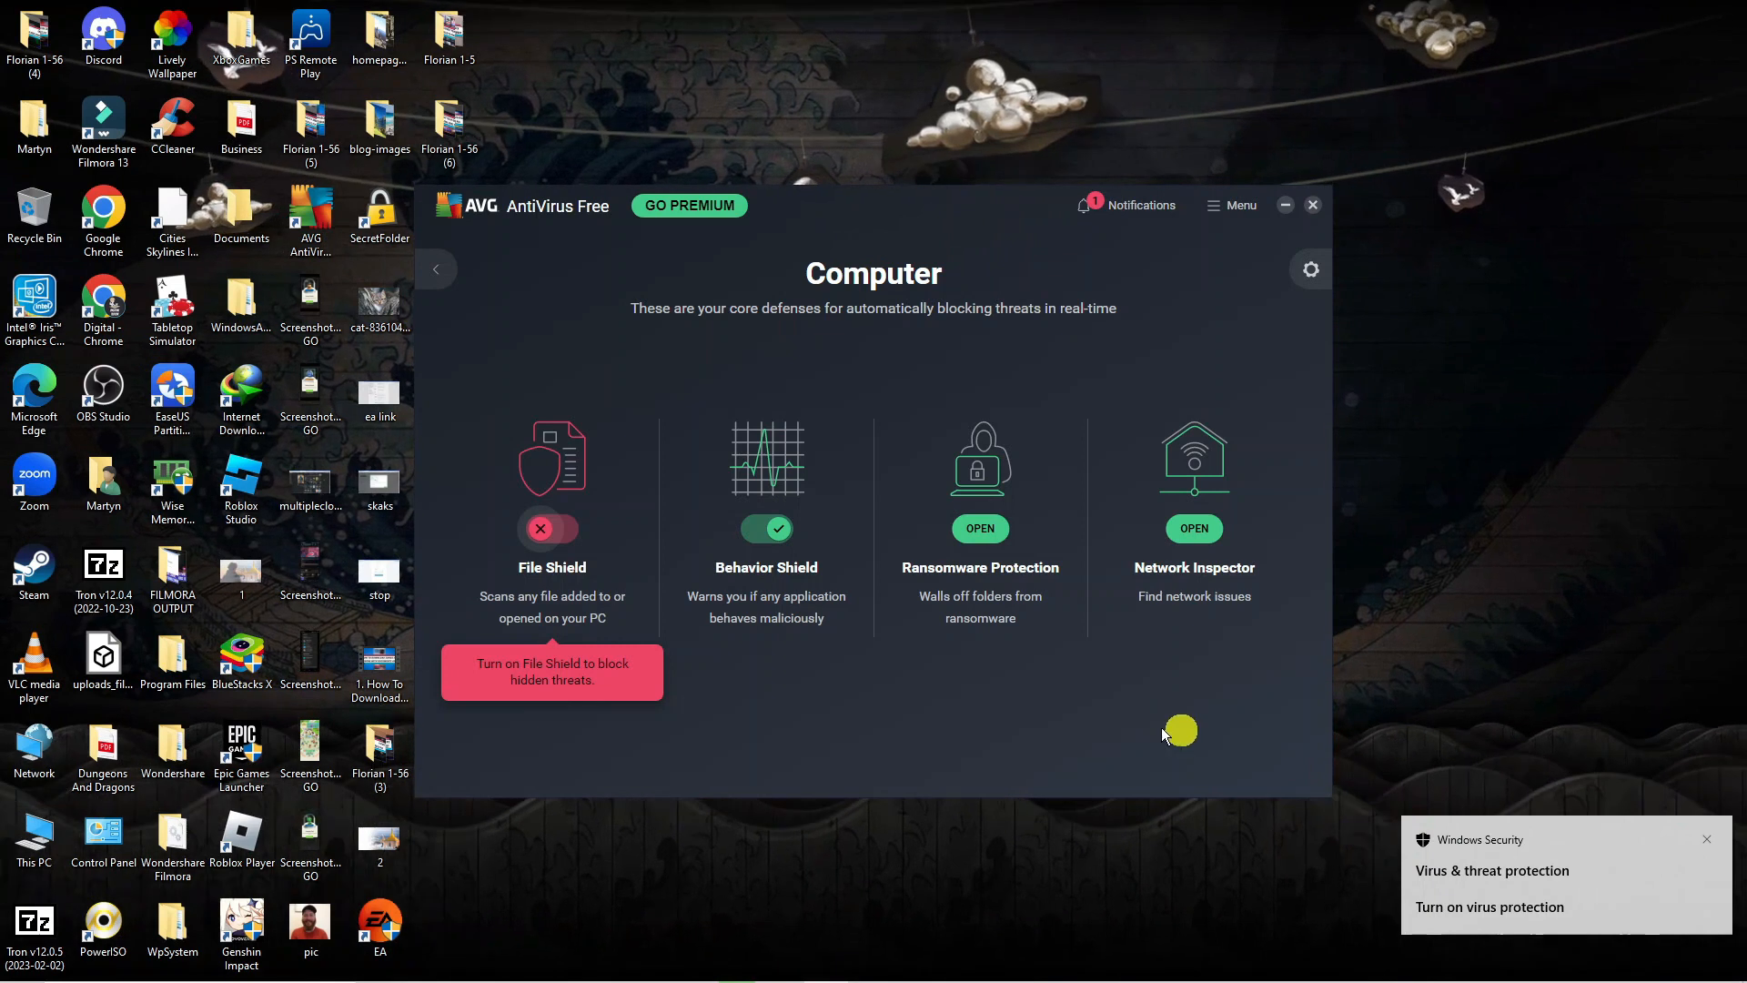
{"action": "left_click", "coordinate": [1312, 204]}
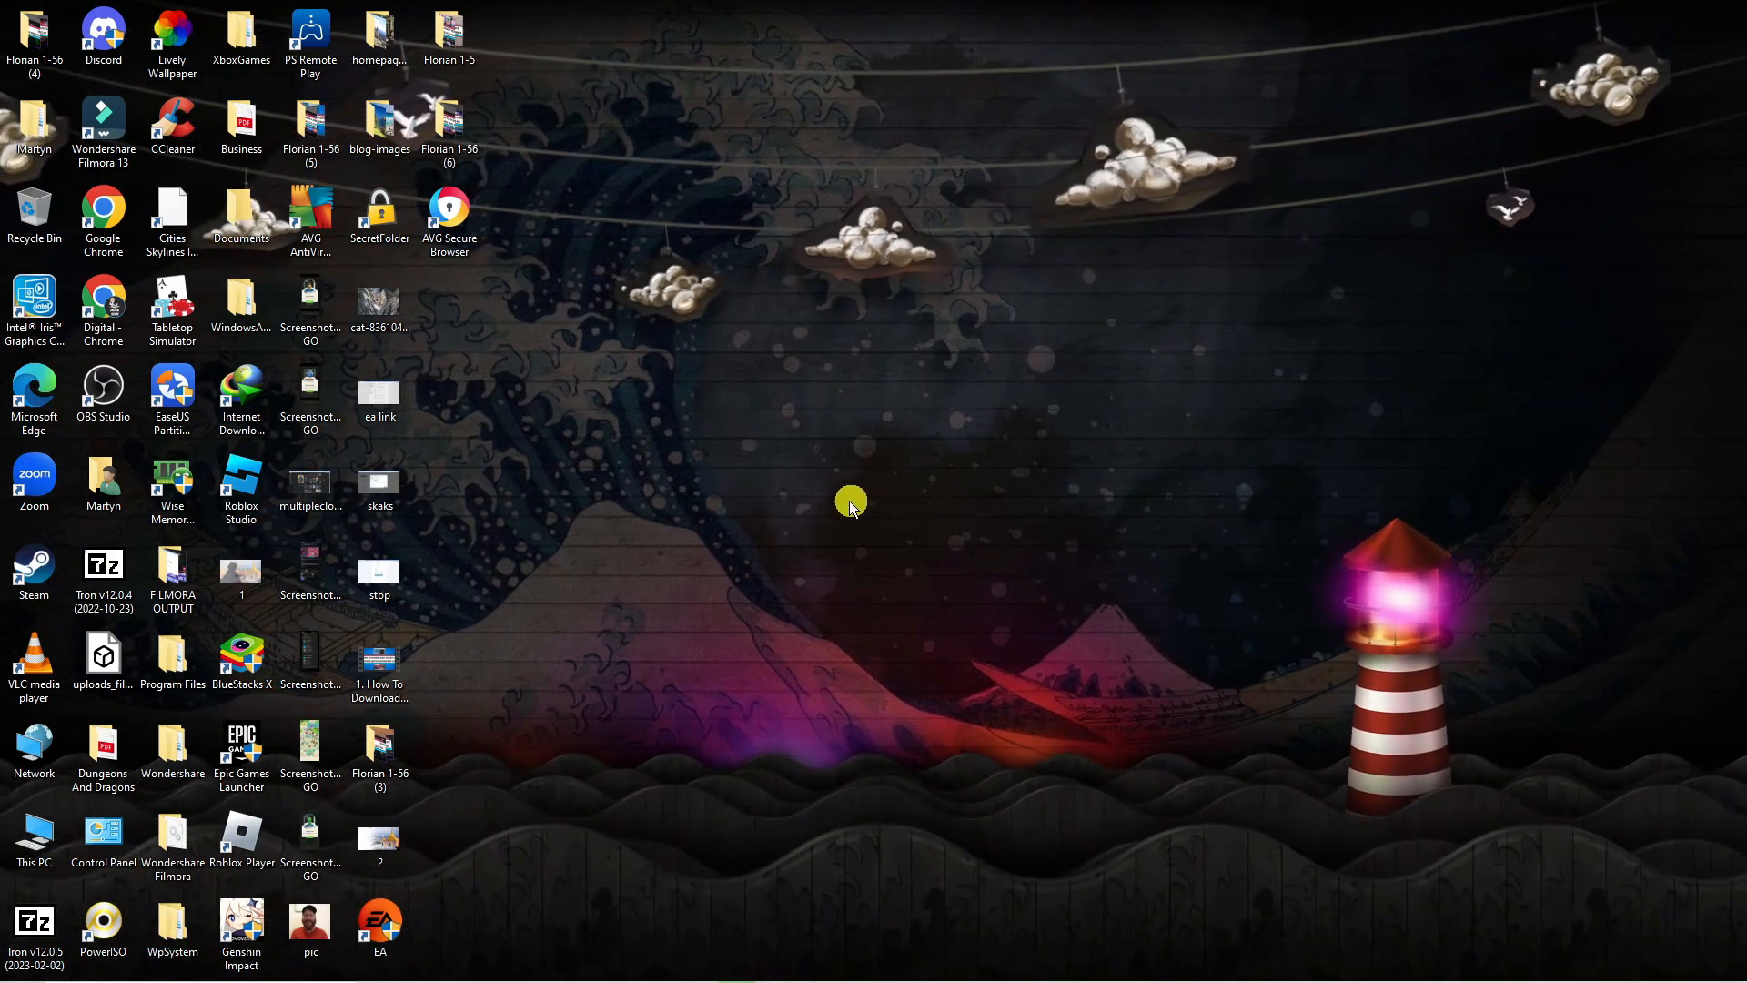
{"action": "mouse_move", "coordinate": [809, 546]}
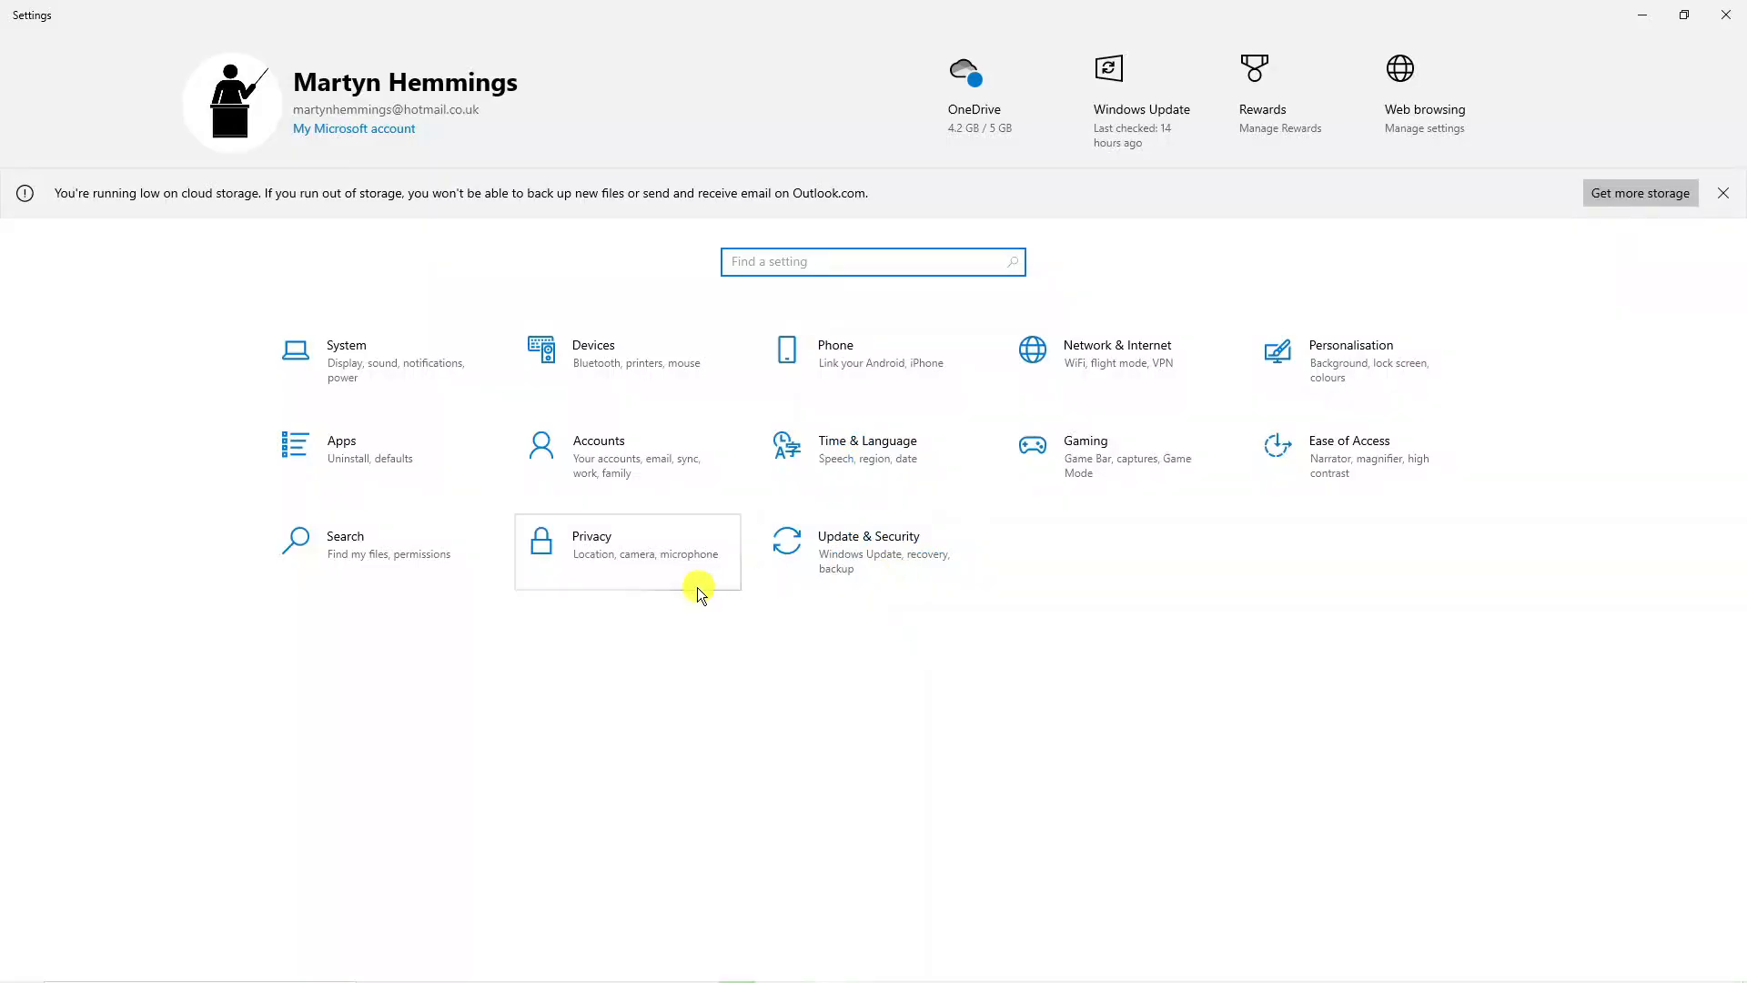
{"action": "mouse_move", "coordinate": [479, 457]}
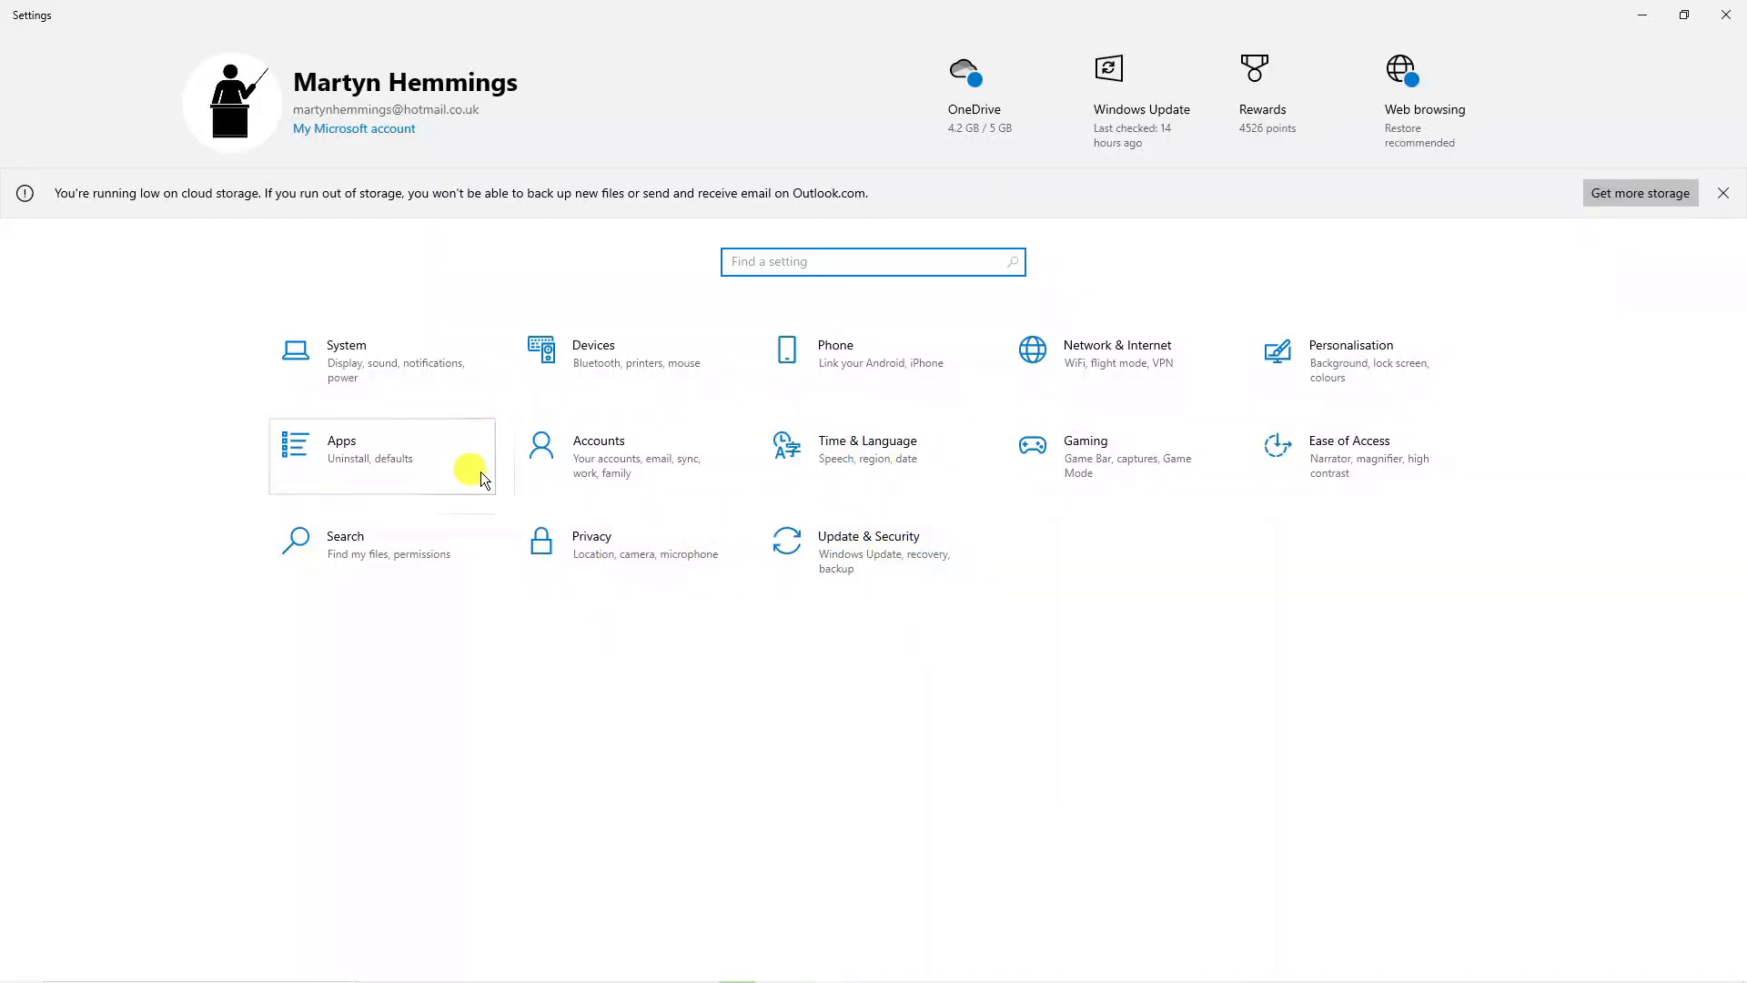
{"action": "mouse_move", "coordinate": [773, 510]}
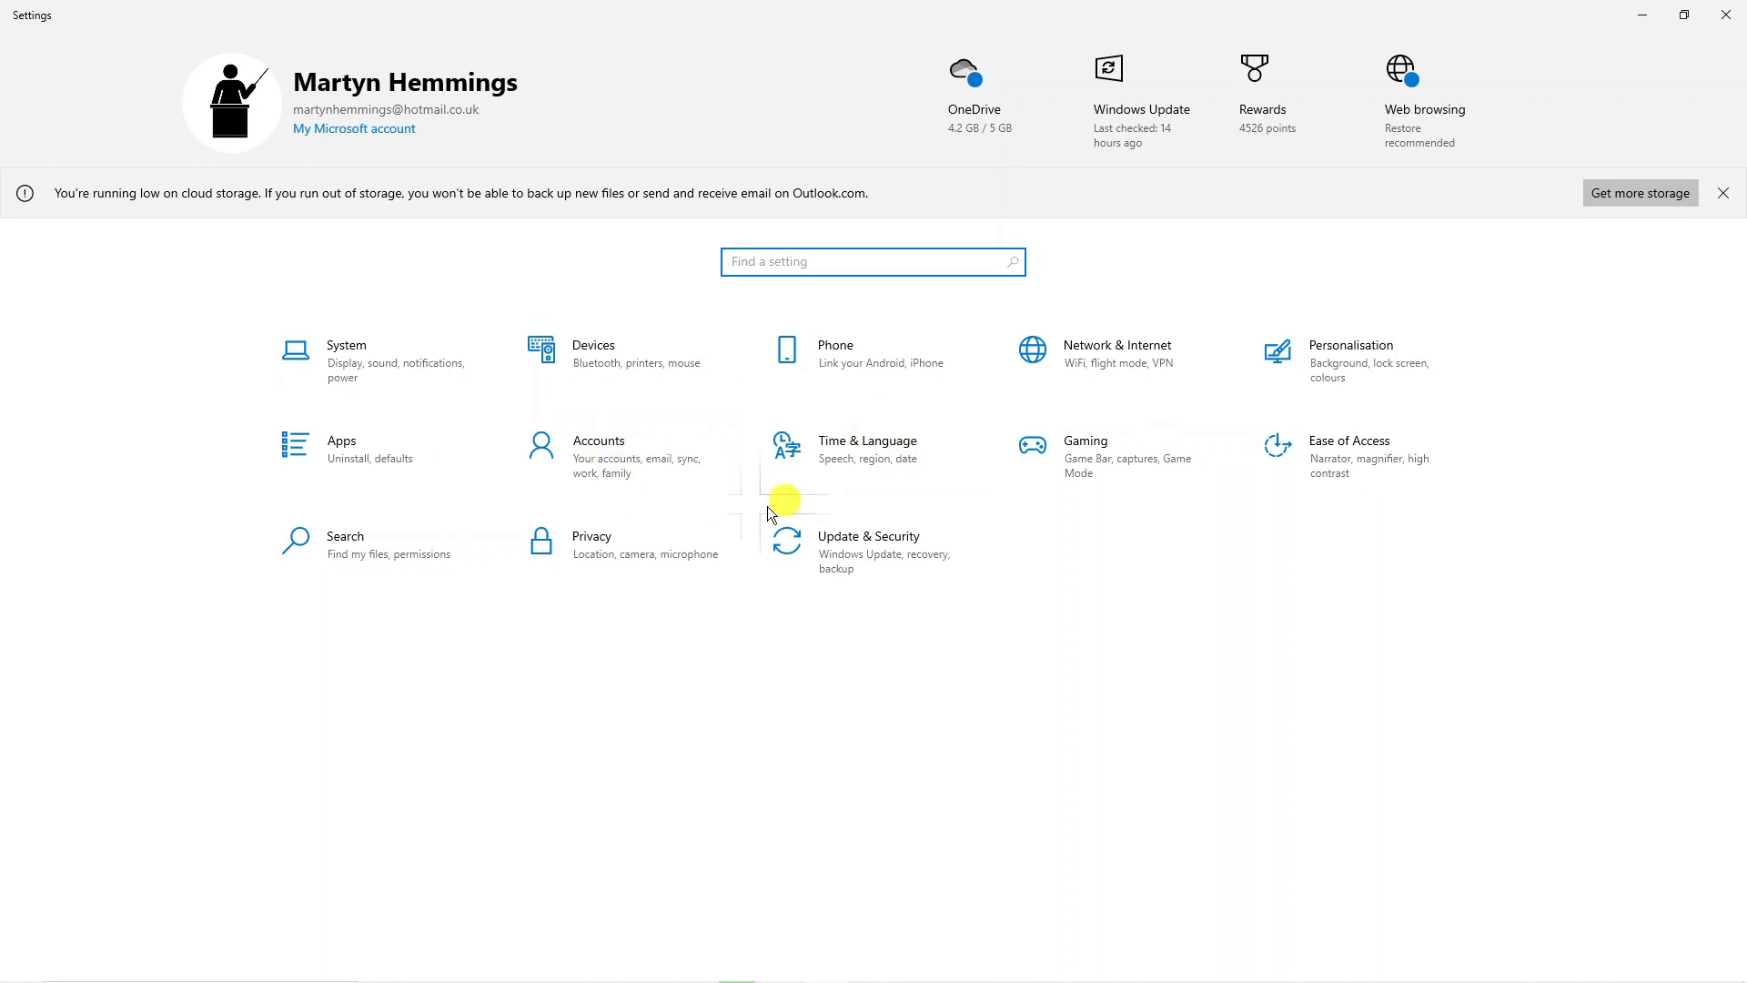
{"action": "mouse_move", "coordinate": [900, 545]}
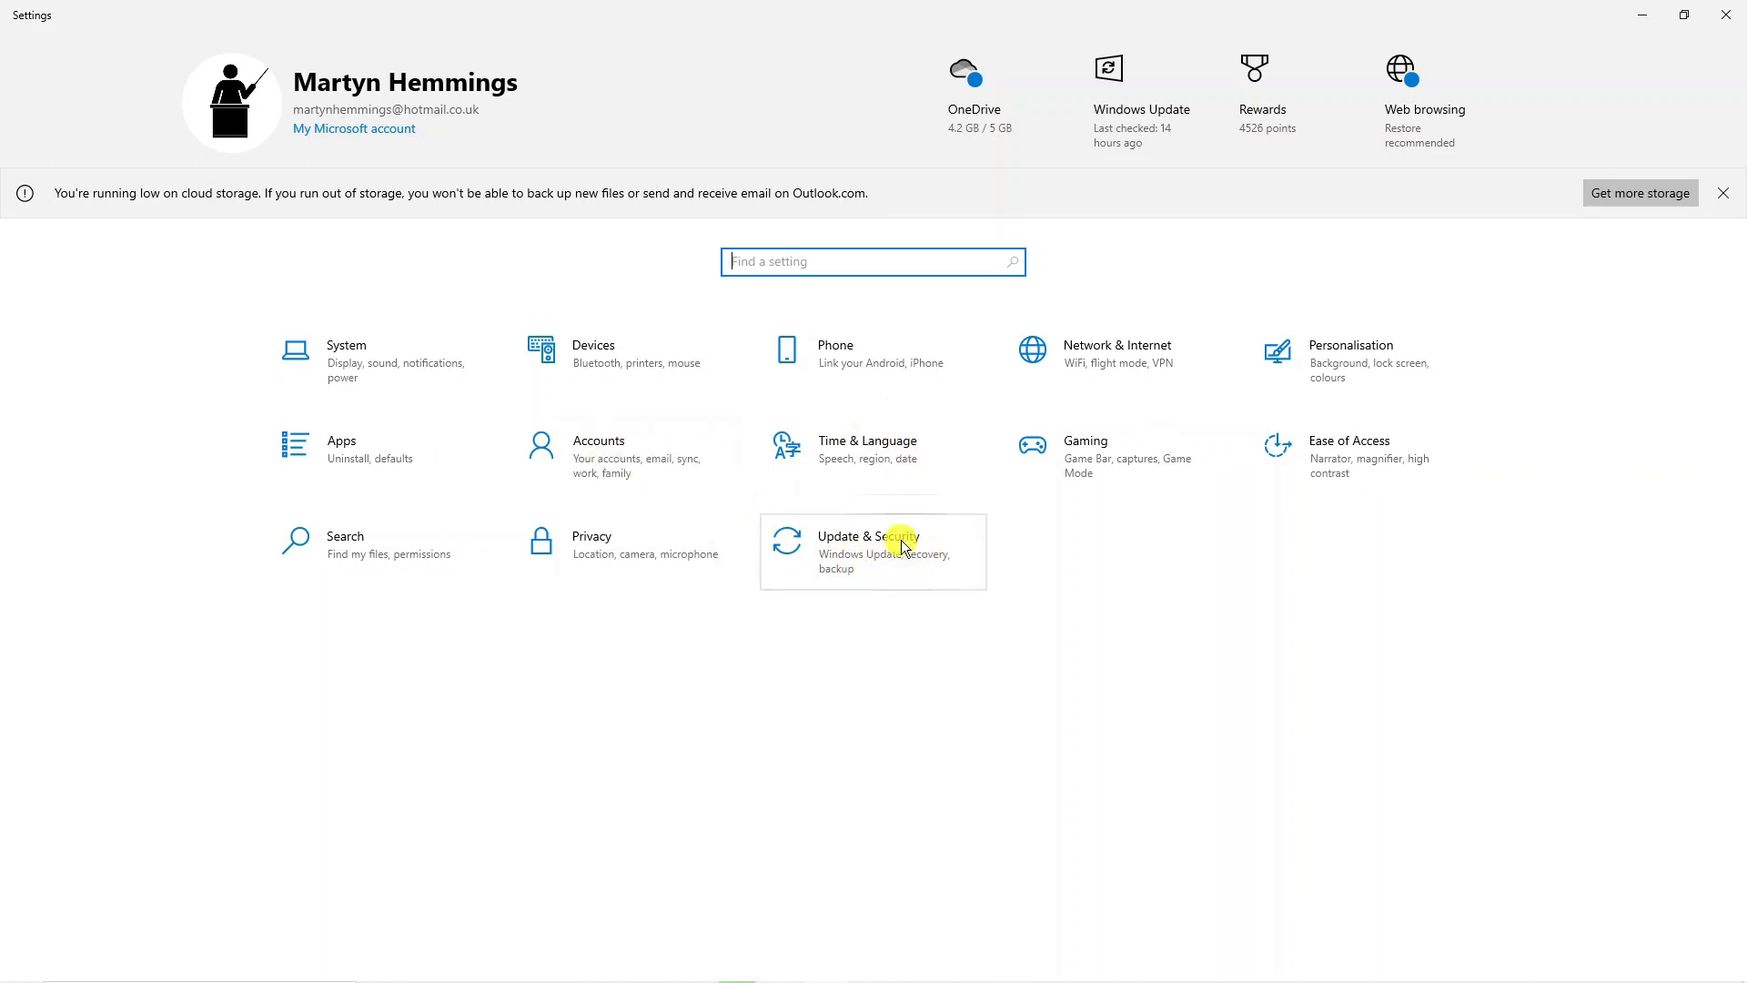
Go to Update & Security from the Settings home page.
{"action": "left_click", "coordinate": [872, 544]}
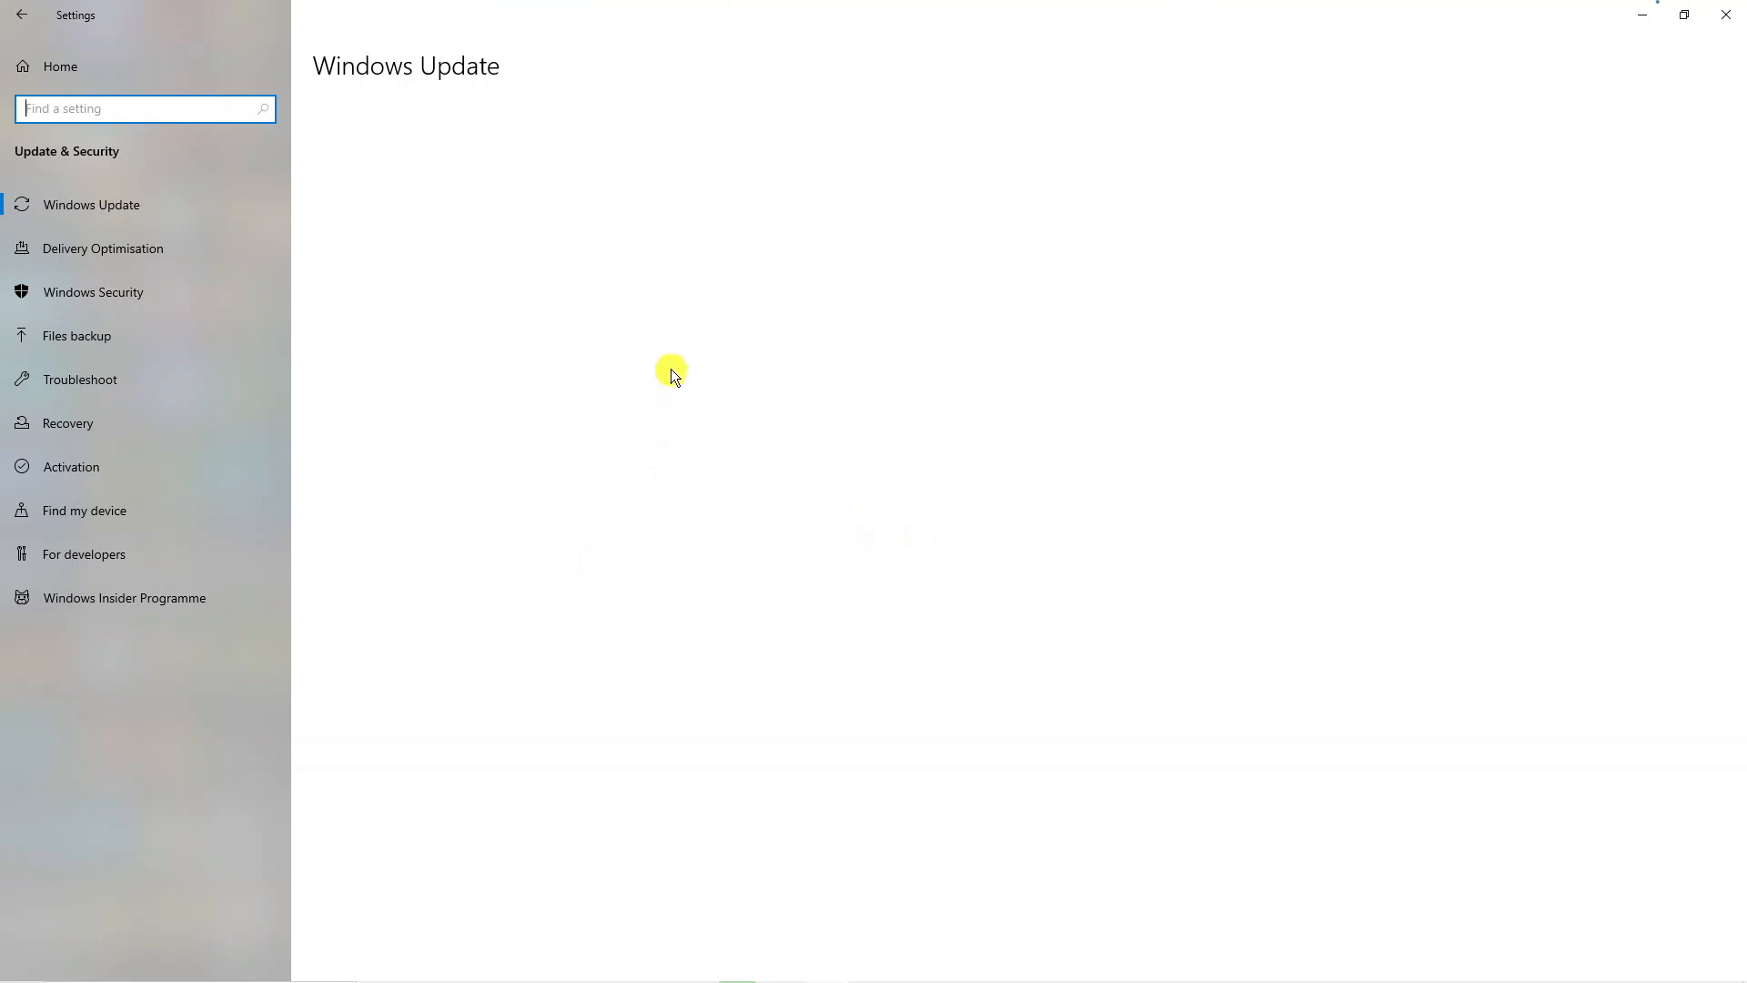
Select Windows Security in the Update & Security sidebar.
{"action": "left_click", "coordinate": [94, 204]}
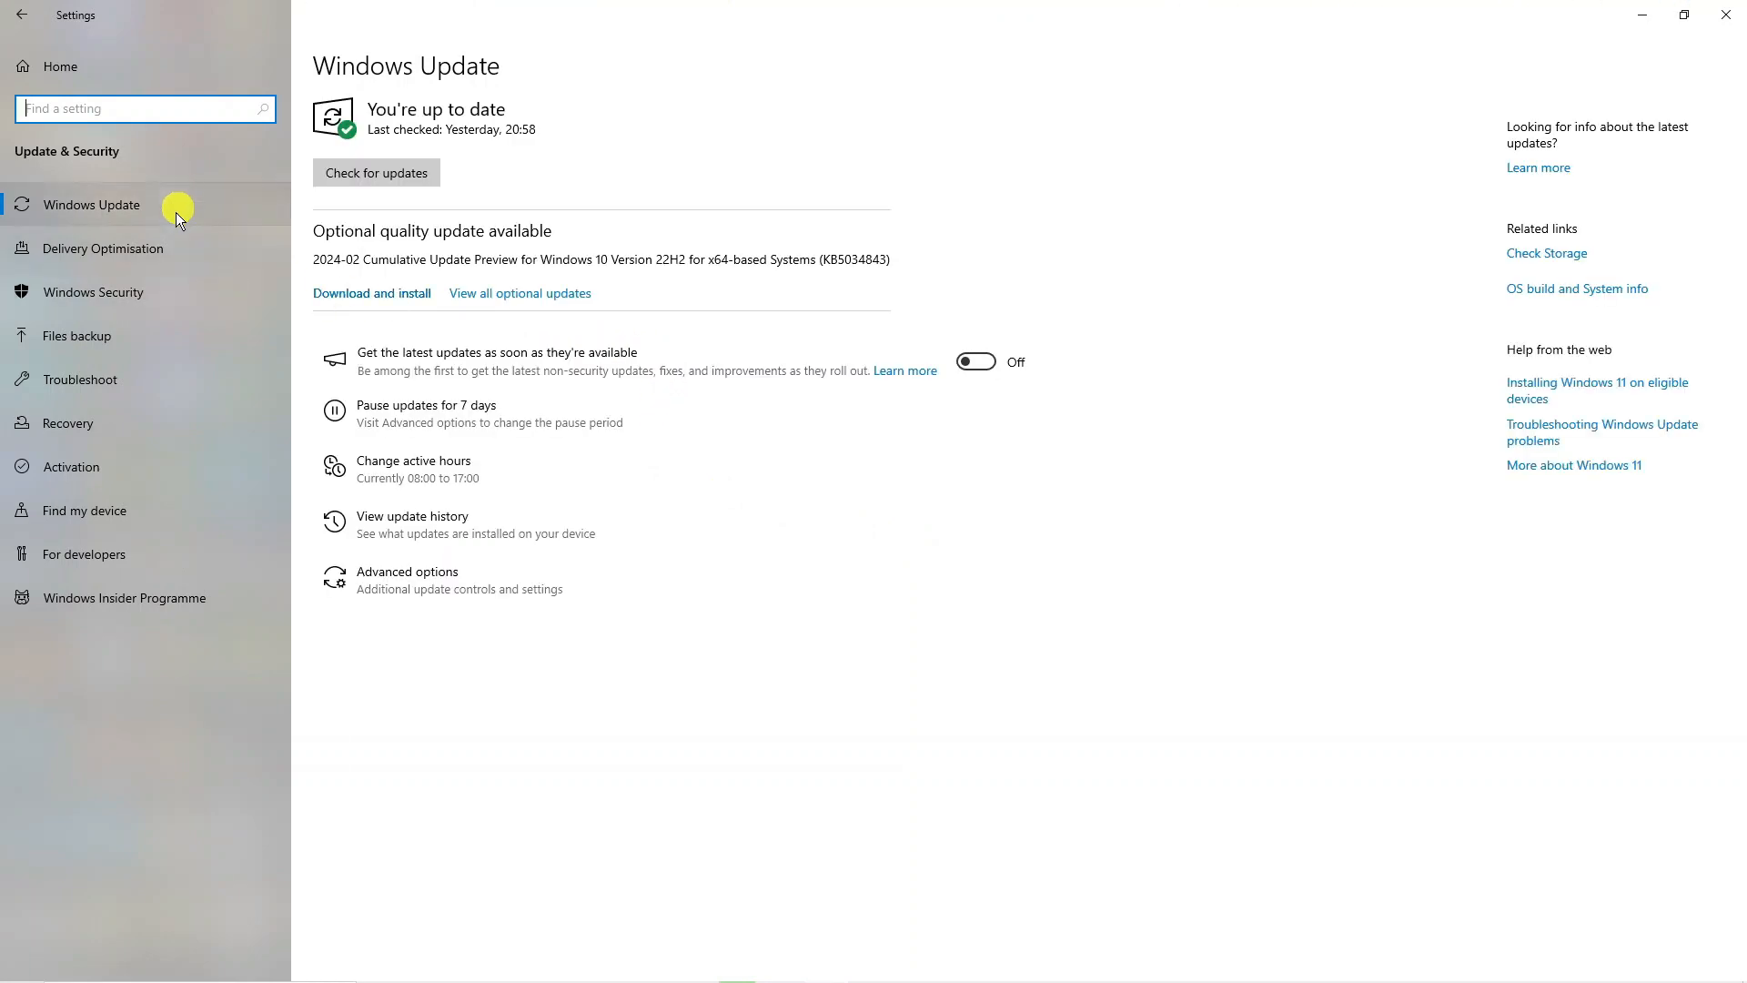
{"action": "mouse_move", "coordinate": [109, 292]}
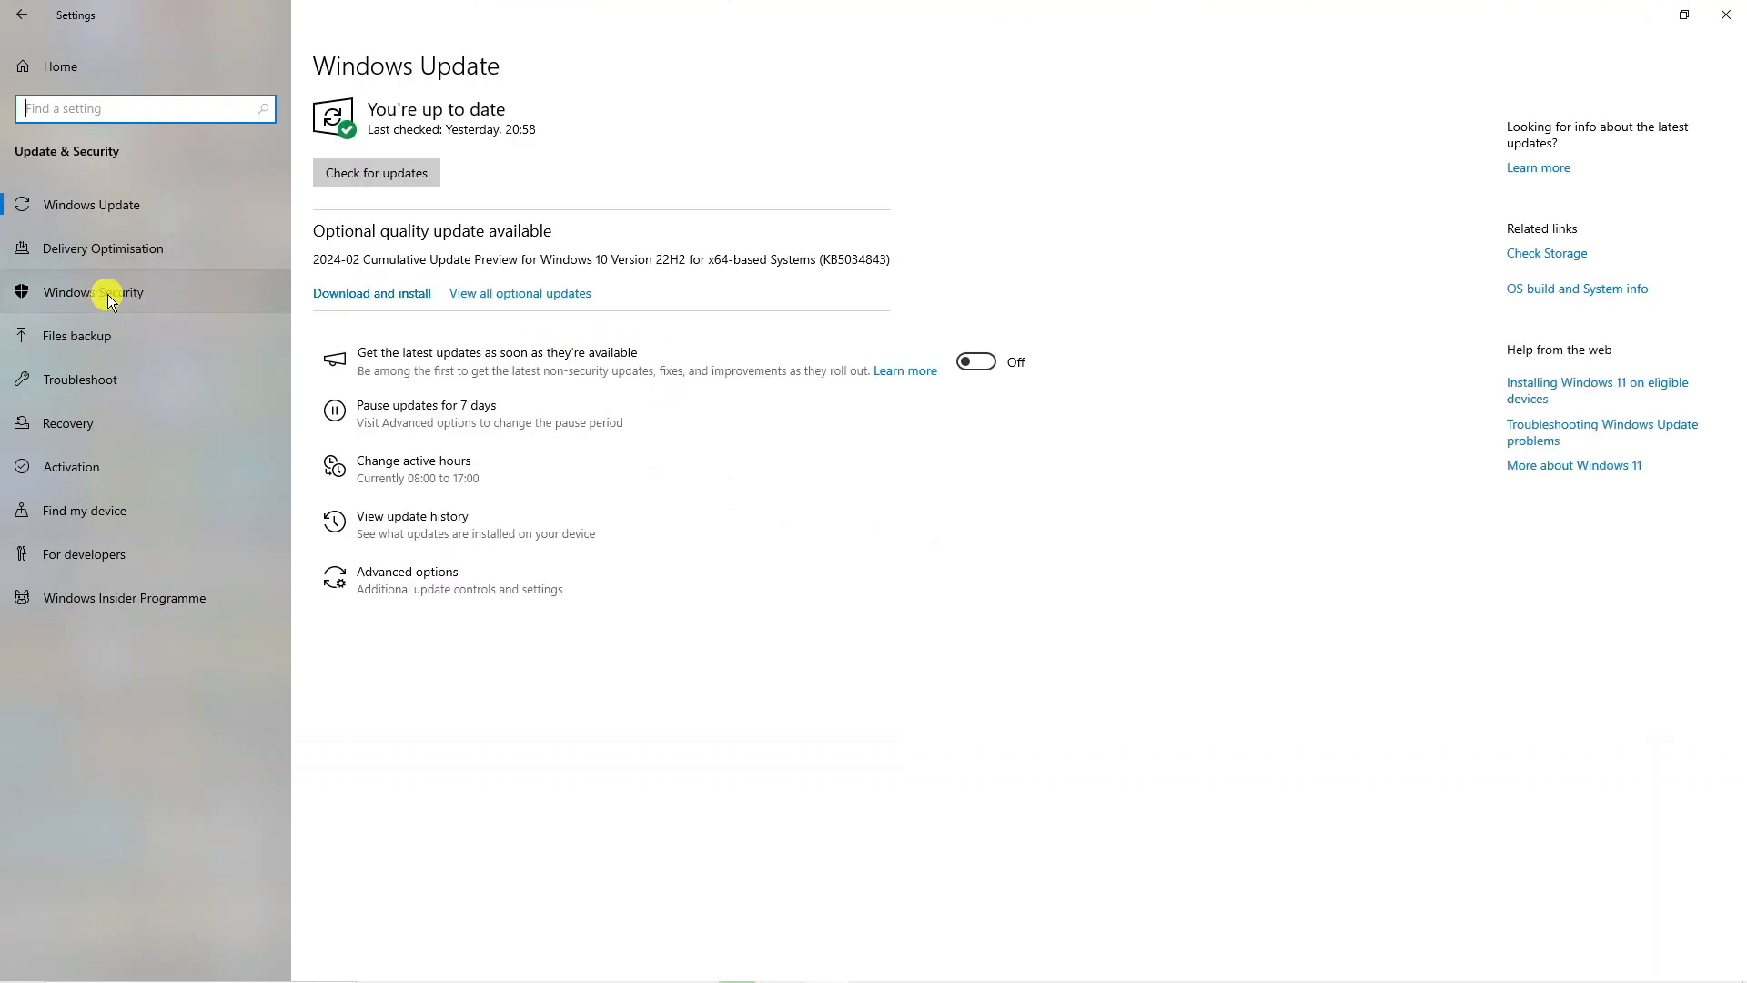
{"action": "left_click", "coordinate": [95, 292]}
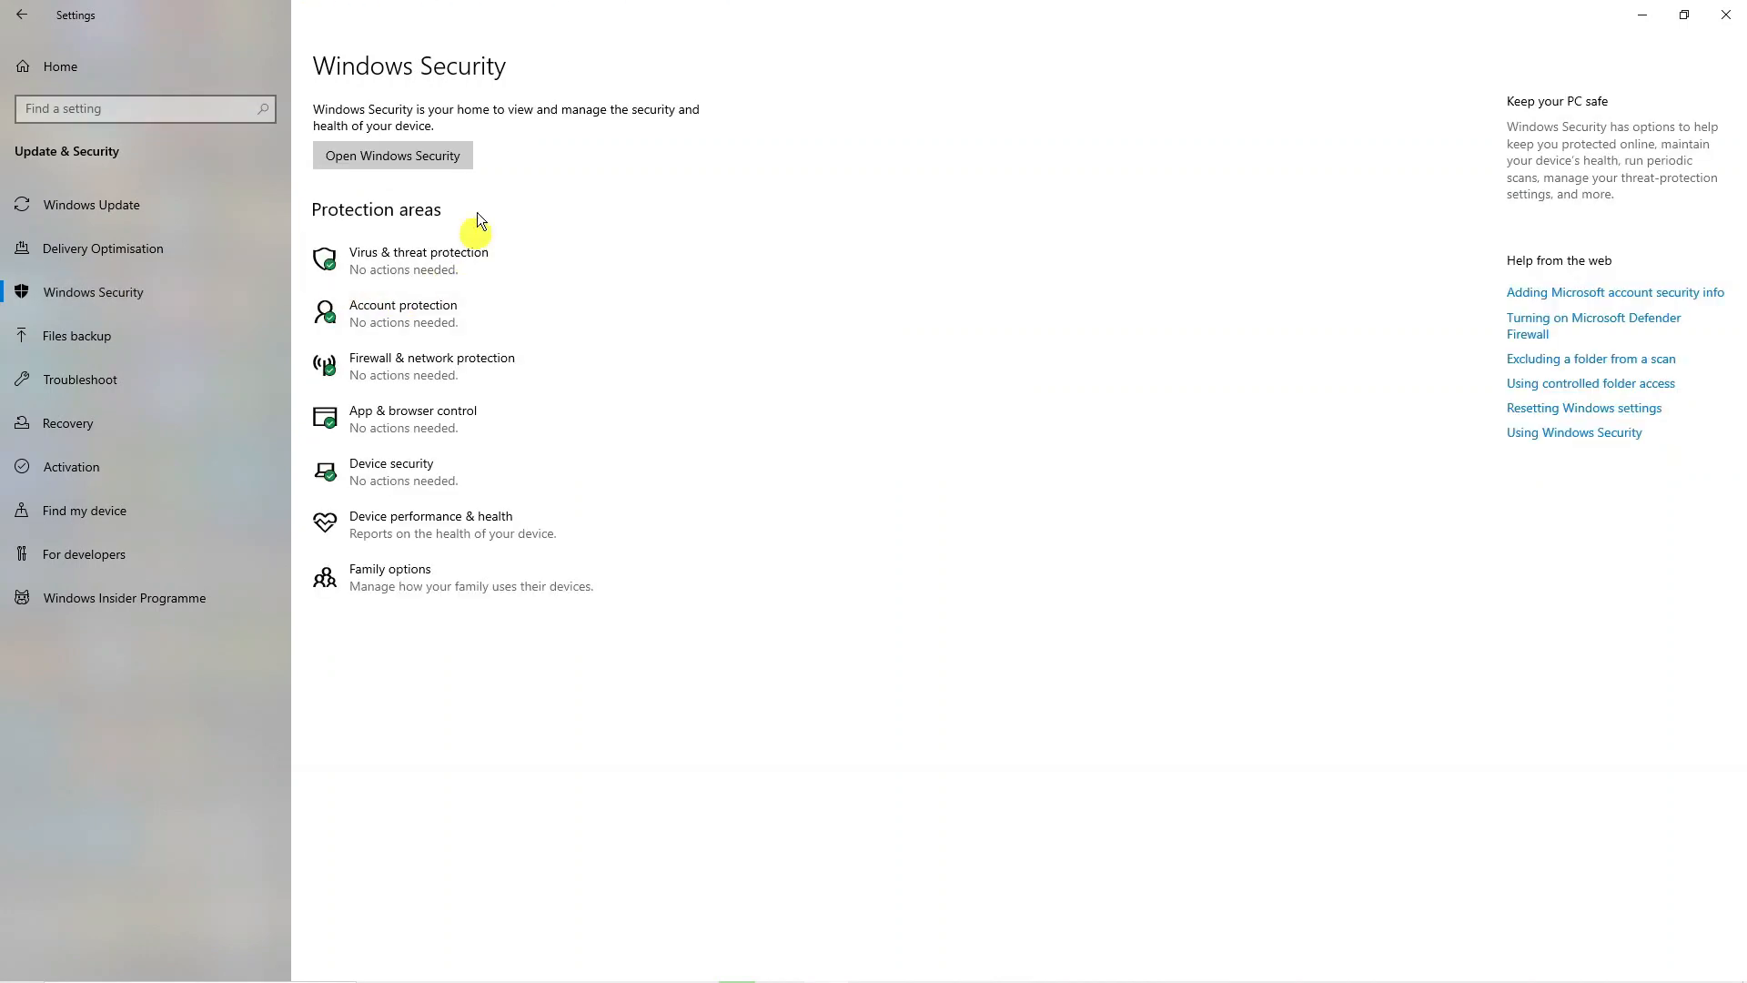
{"action": "mouse_move", "coordinate": [467, 262]}
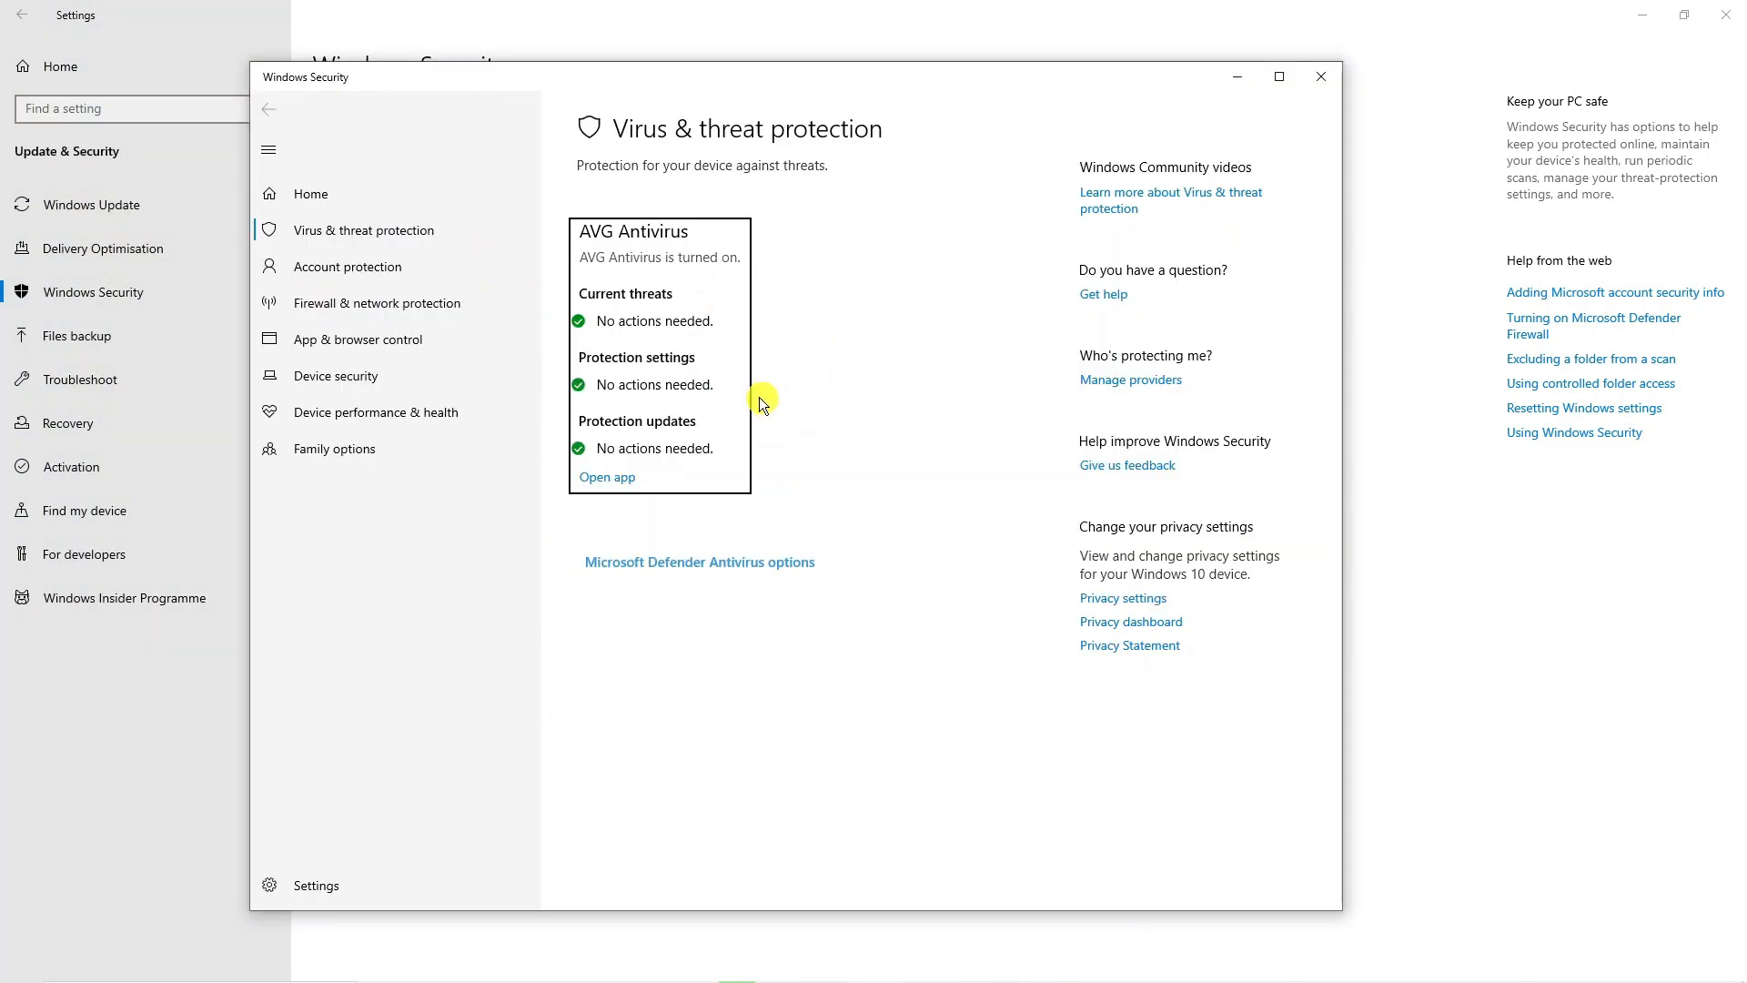
{"action": "mouse_move", "coordinate": [694, 342]}
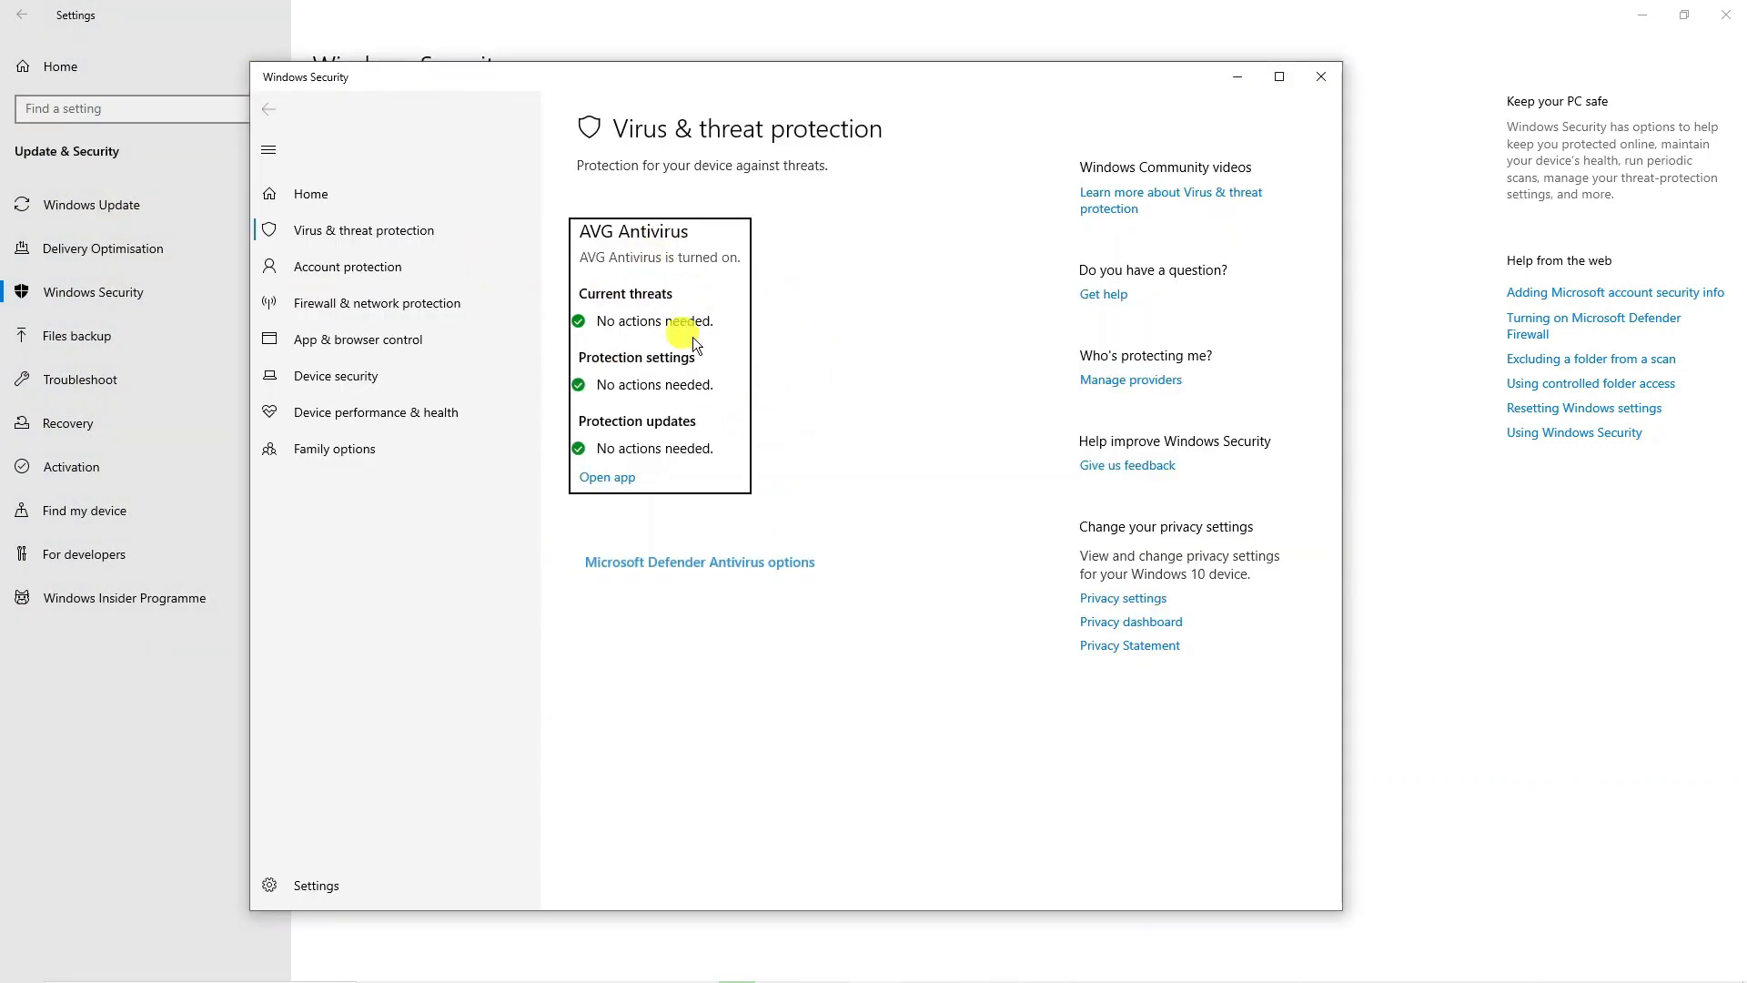
{"action": "mouse_move", "coordinate": [696, 295]}
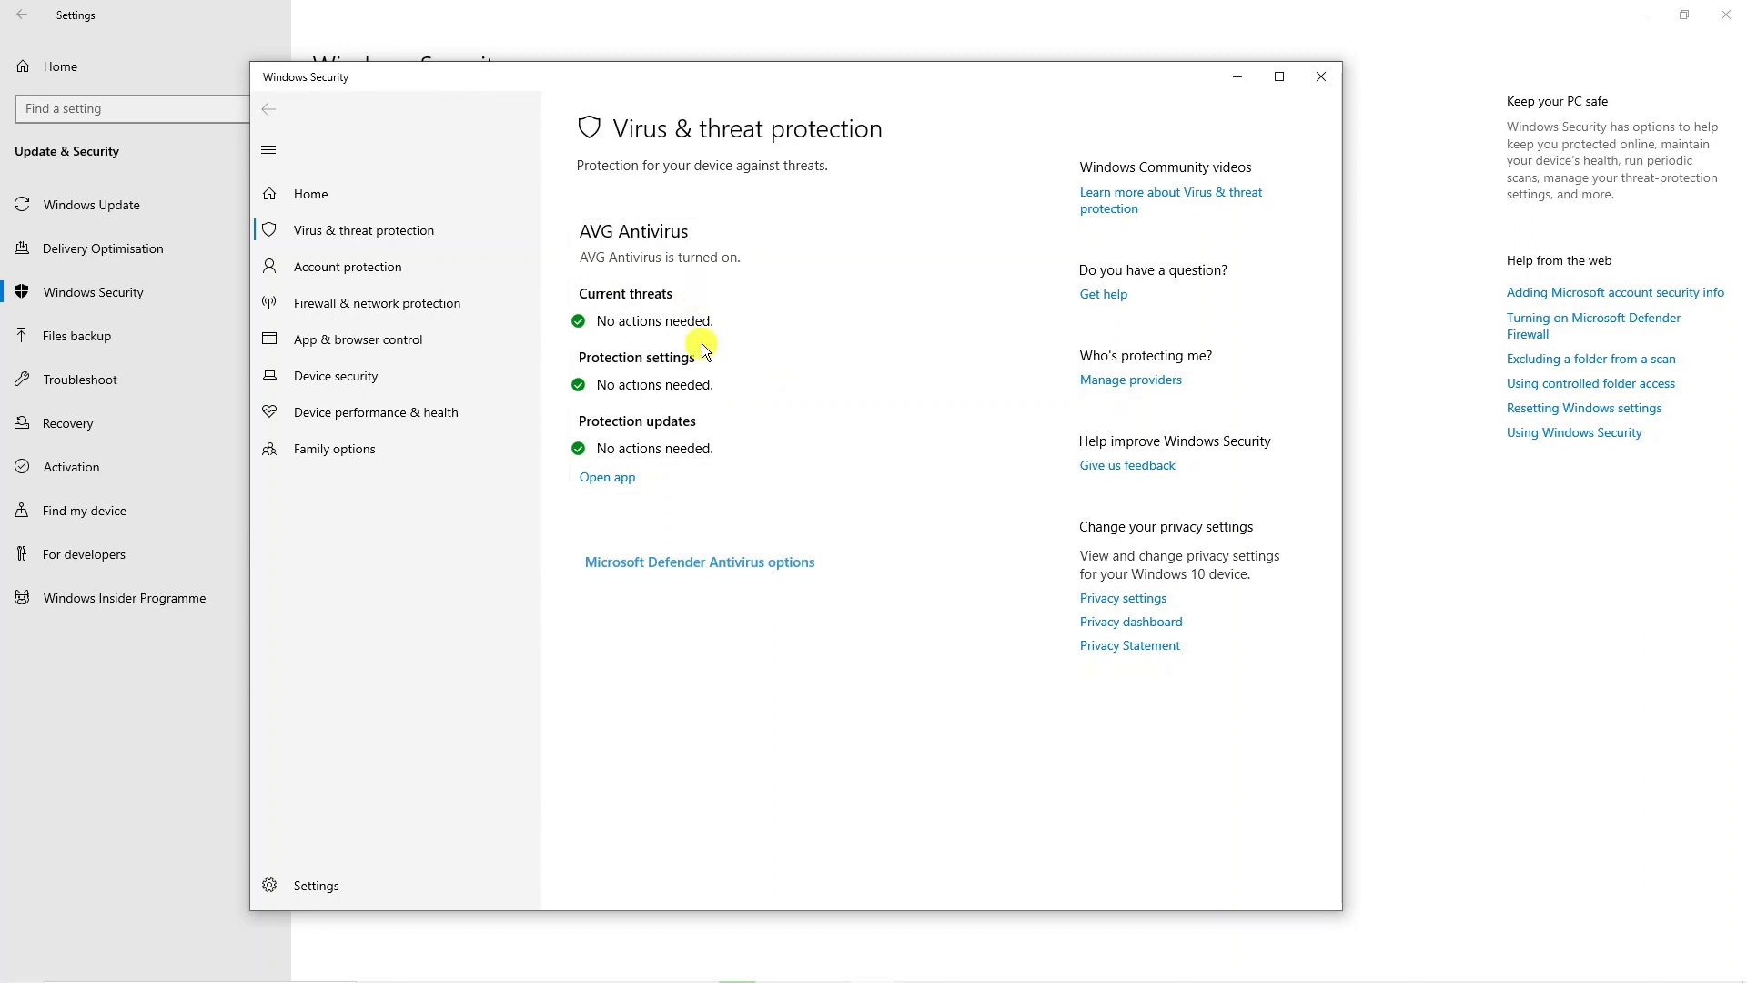
{"action": "mouse_move", "coordinate": [334, 884]}
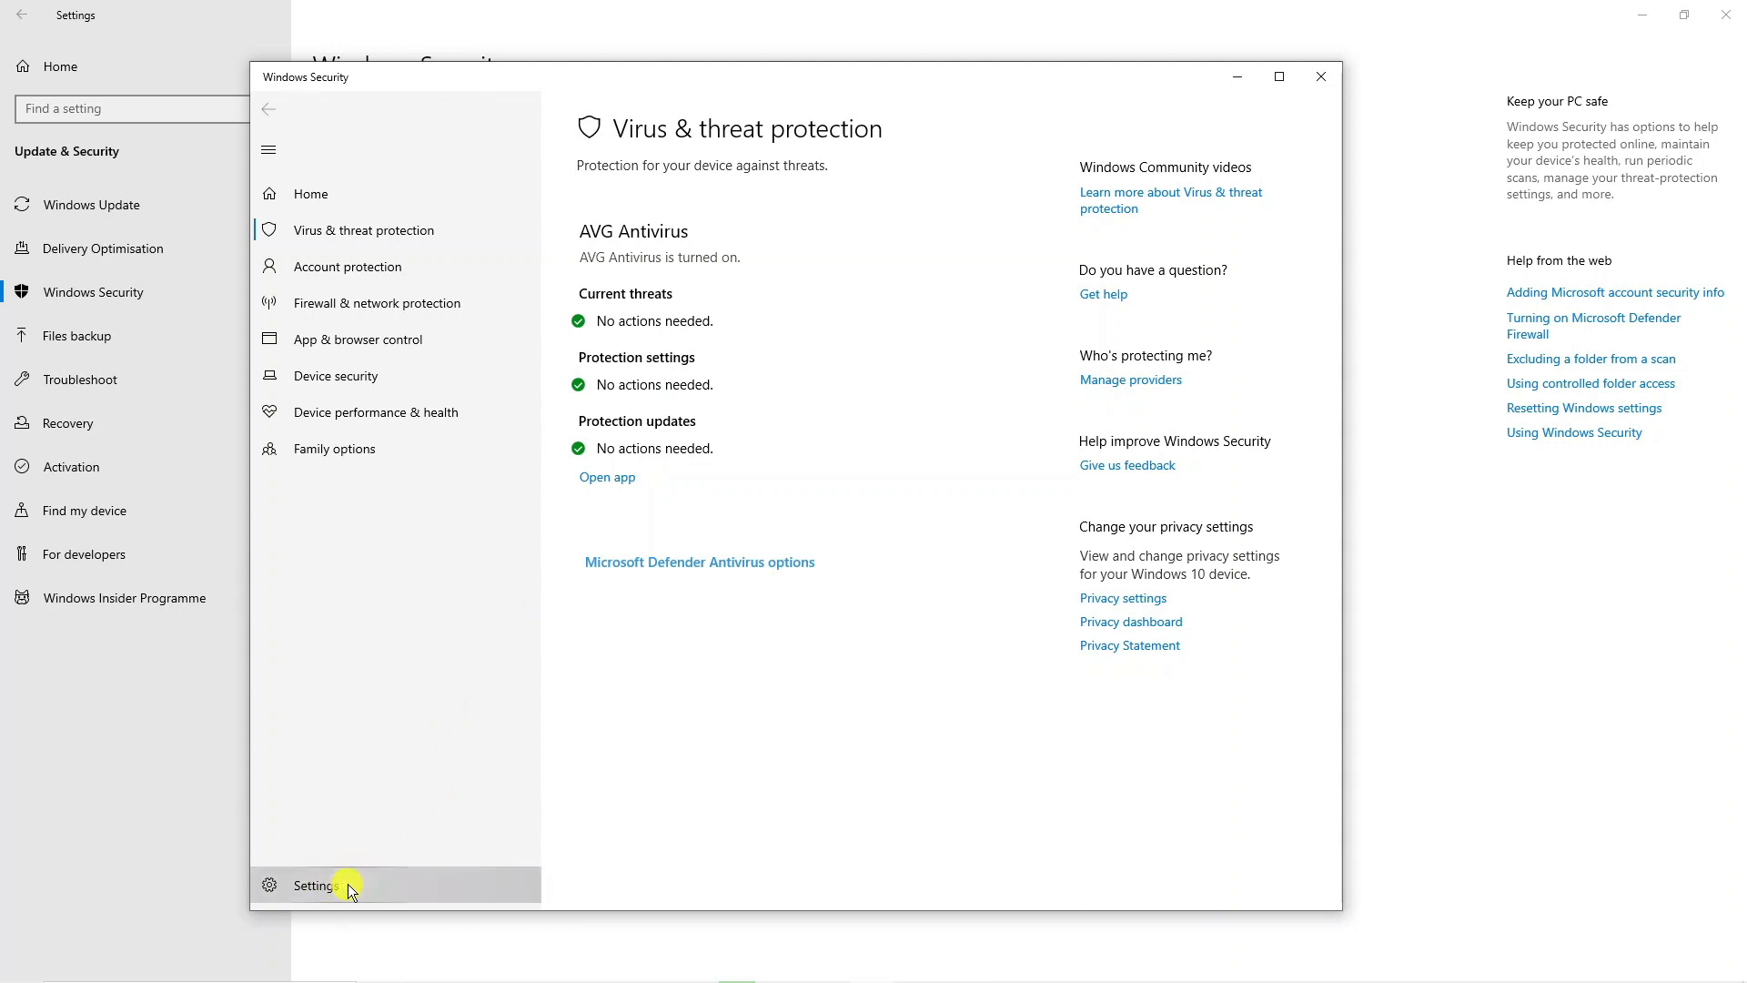
Go to Windows Security's Settings and view its Security providers page.
{"action": "left_click", "coordinate": [314, 885]}
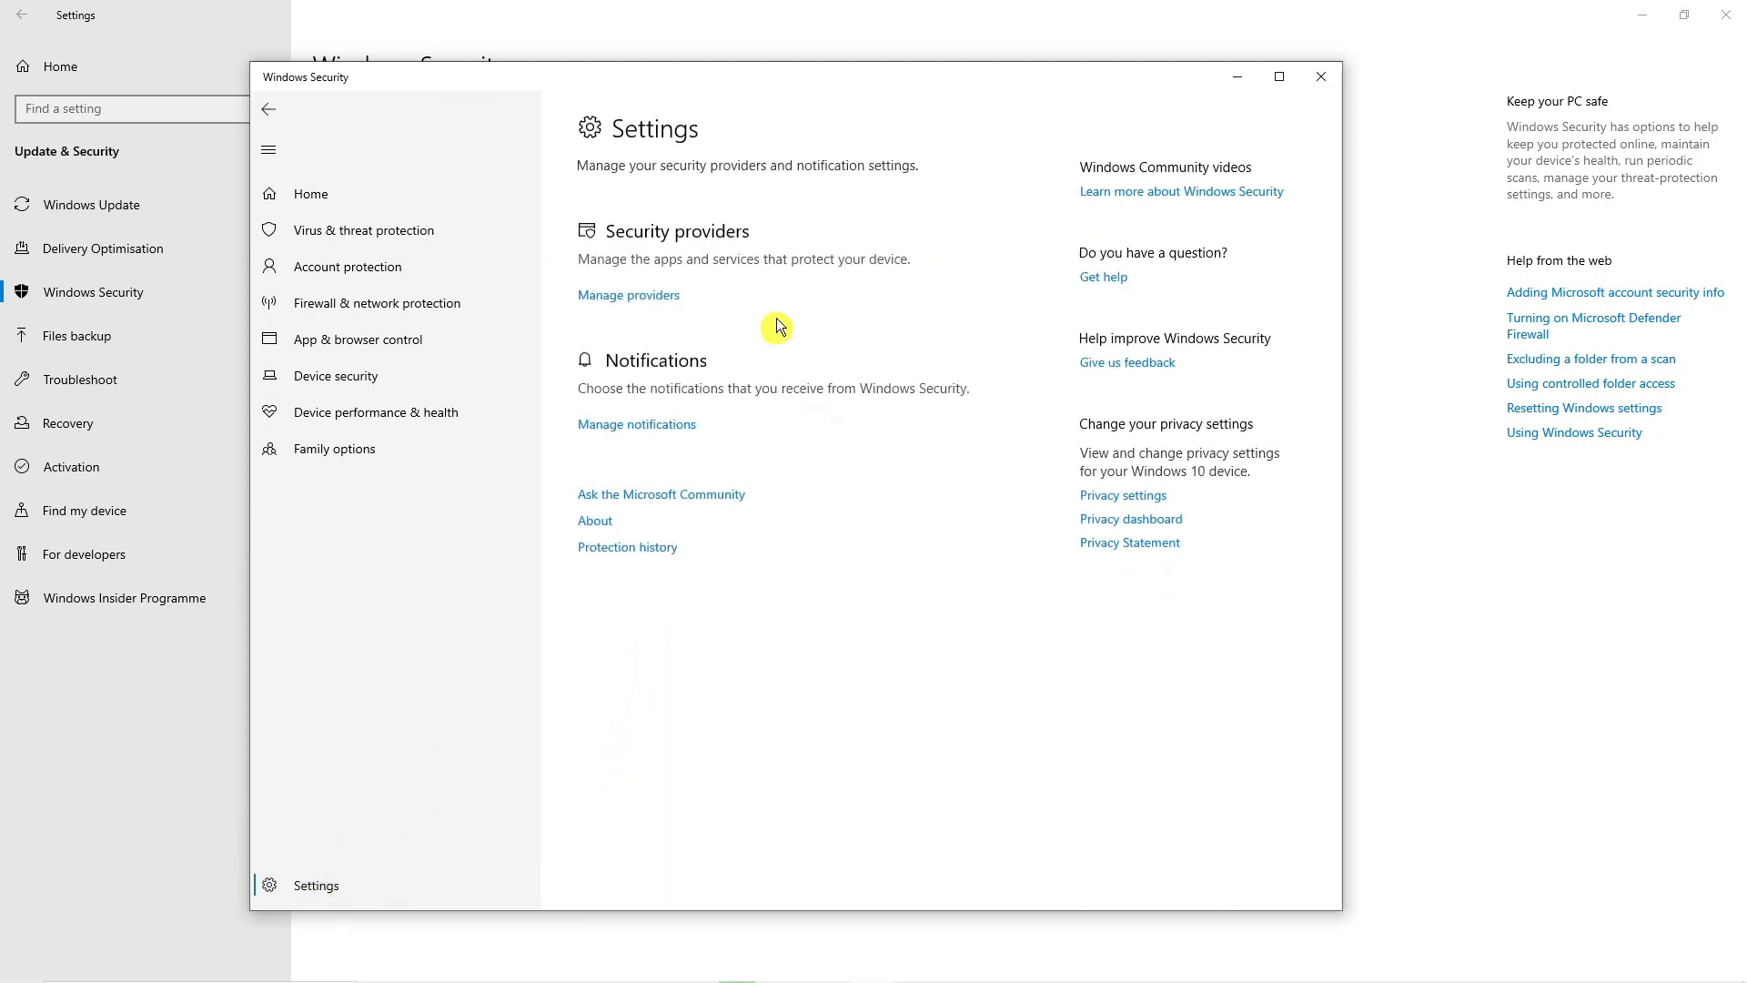
{"action": "mouse_move", "coordinate": [726, 268]}
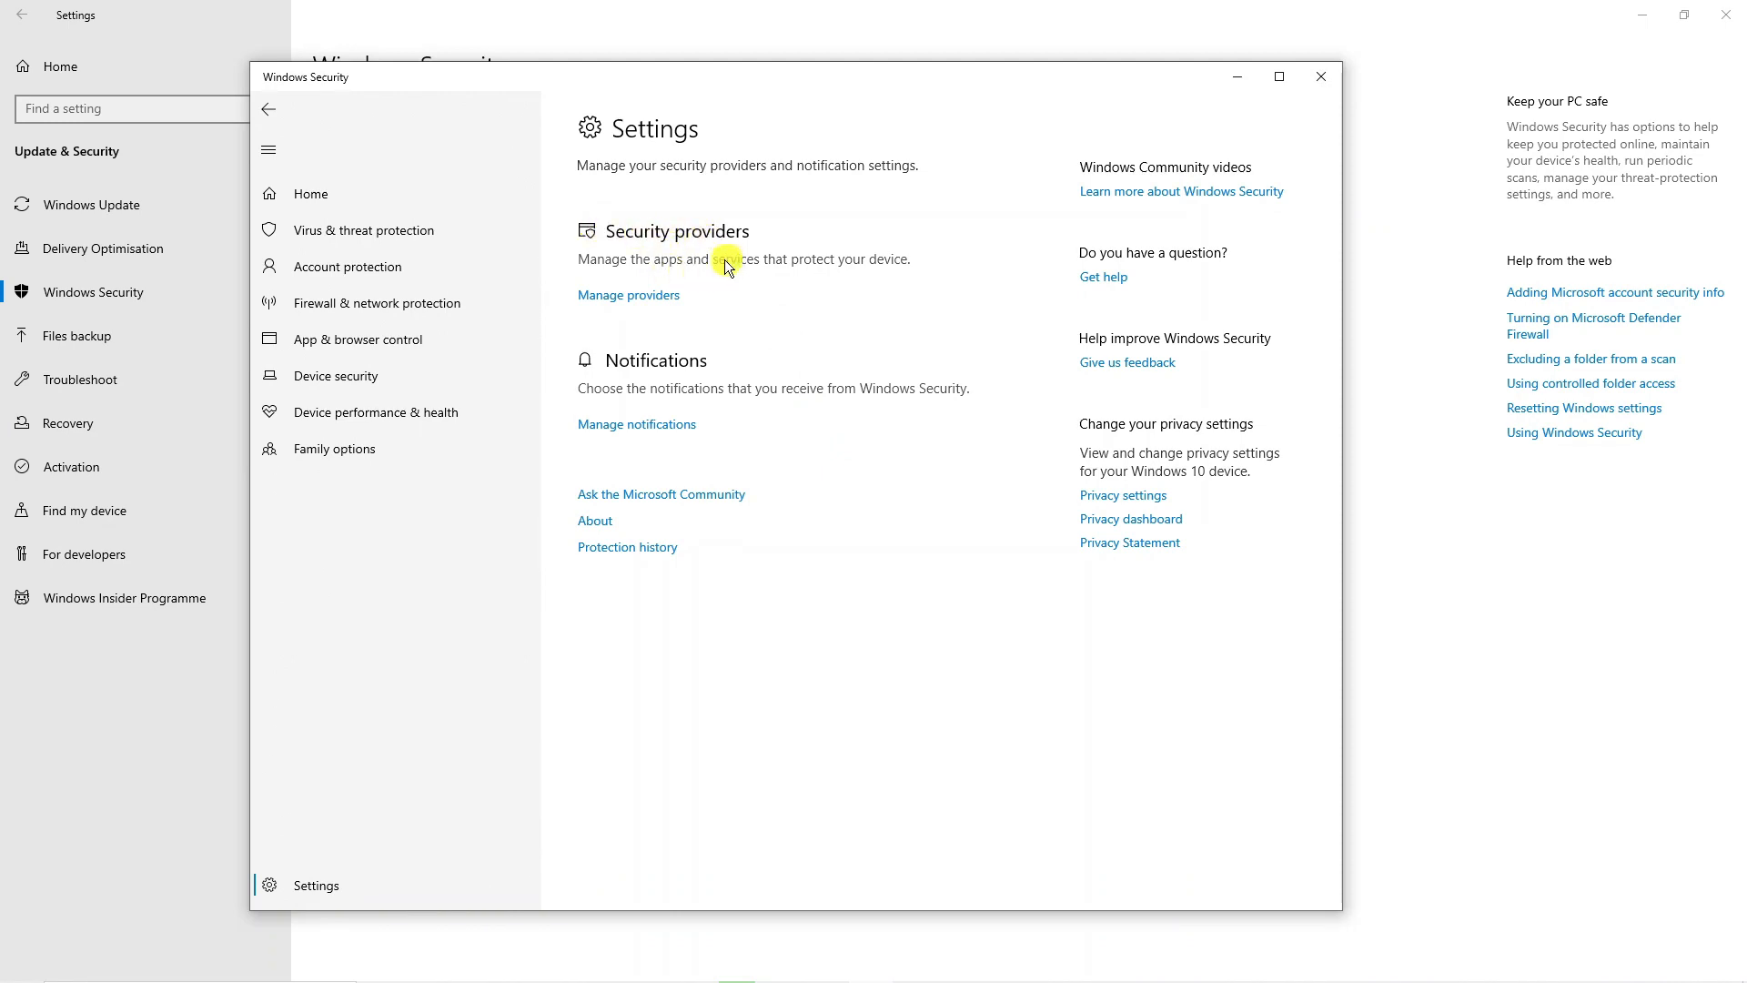
{"action": "mouse_move", "coordinate": [657, 301]}
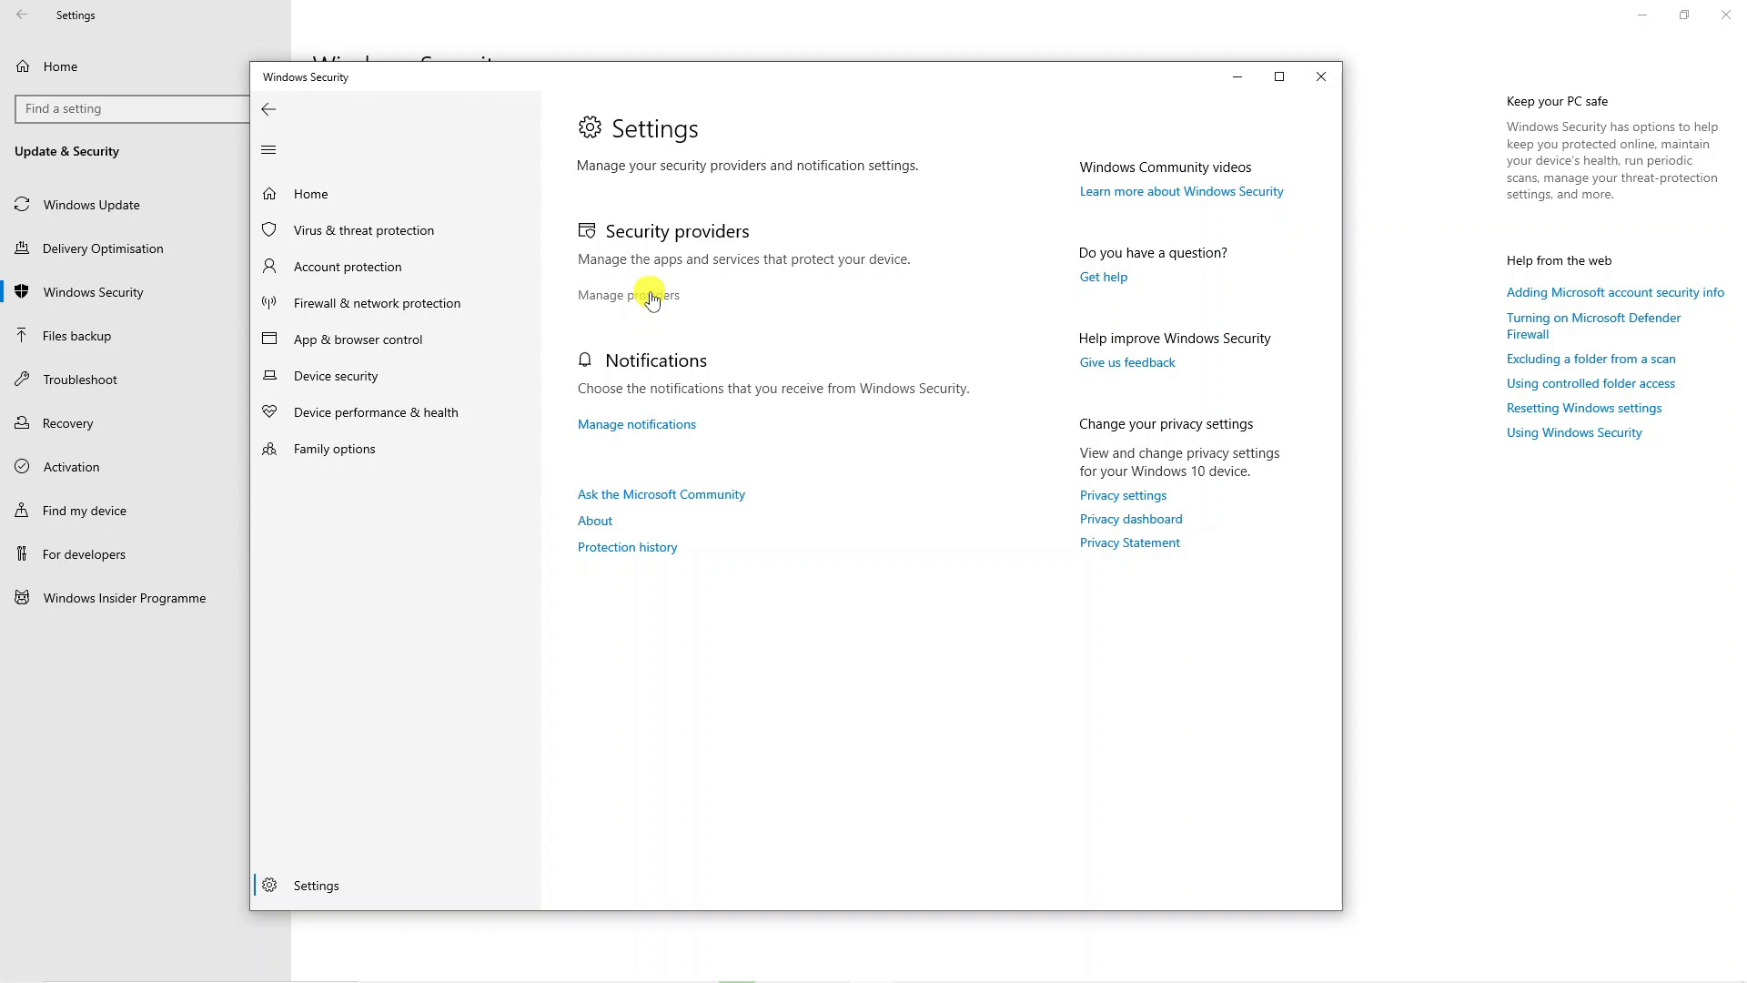
{"action": "left_click", "coordinate": [627, 295]}
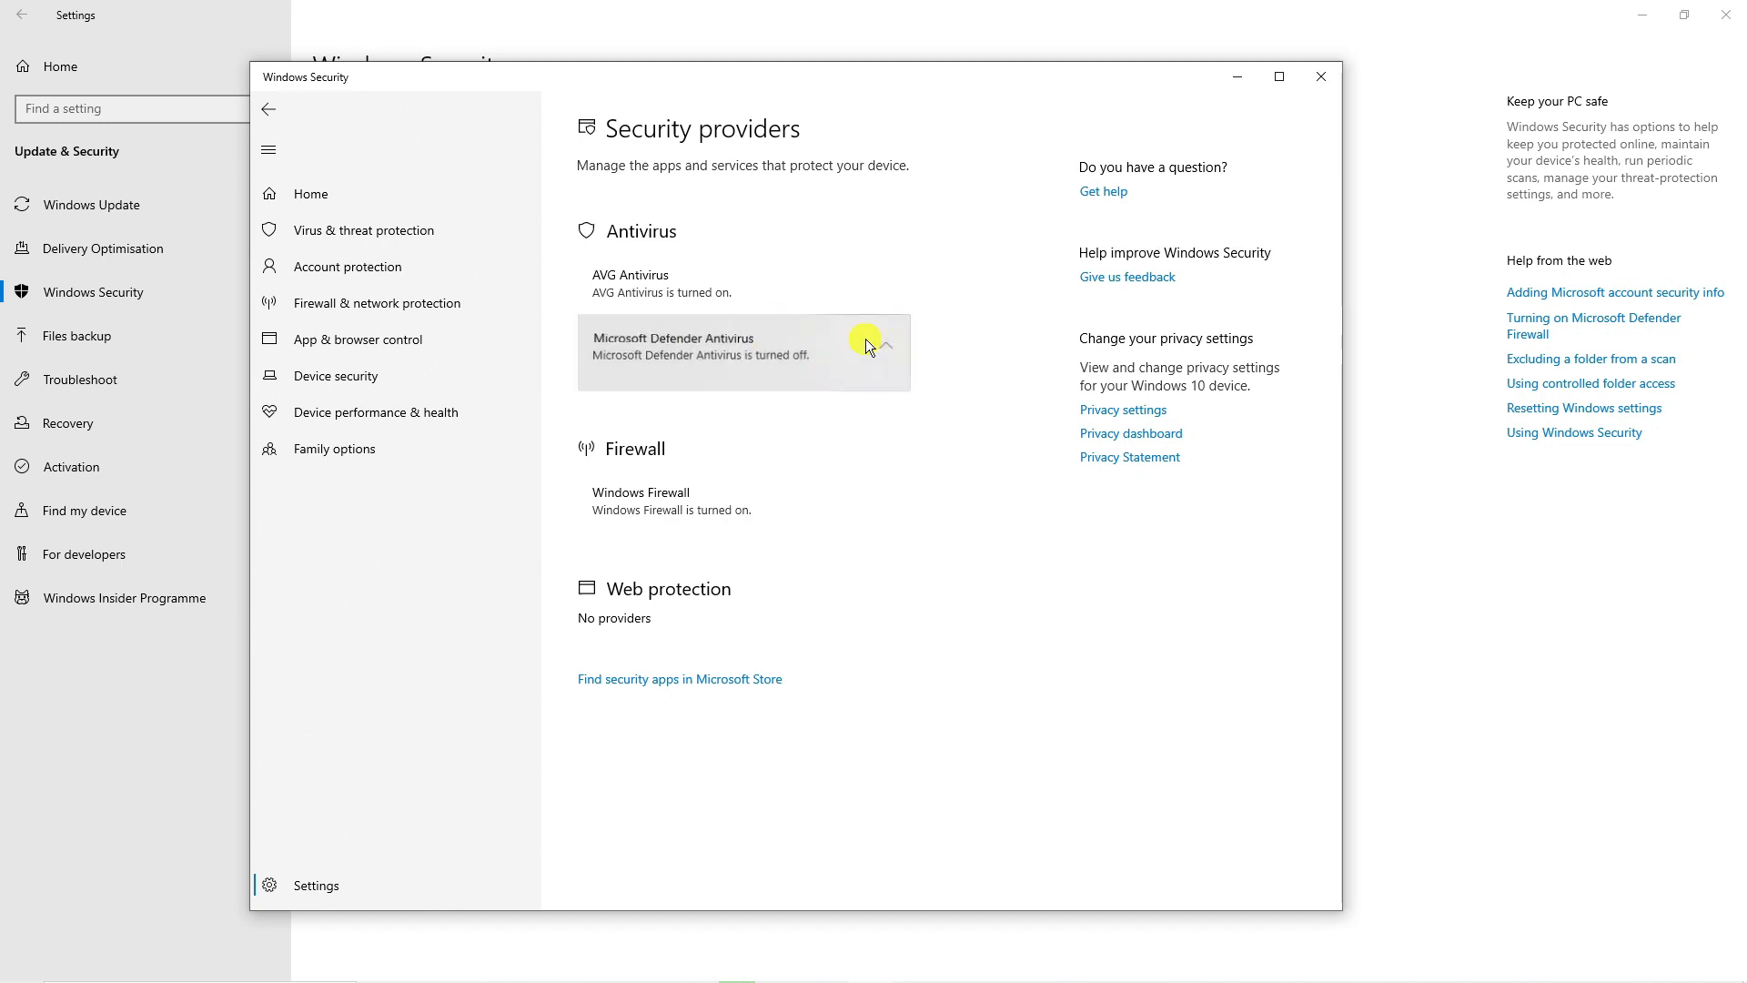
{"action": "mouse_move", "coordinate": [800, 359]}
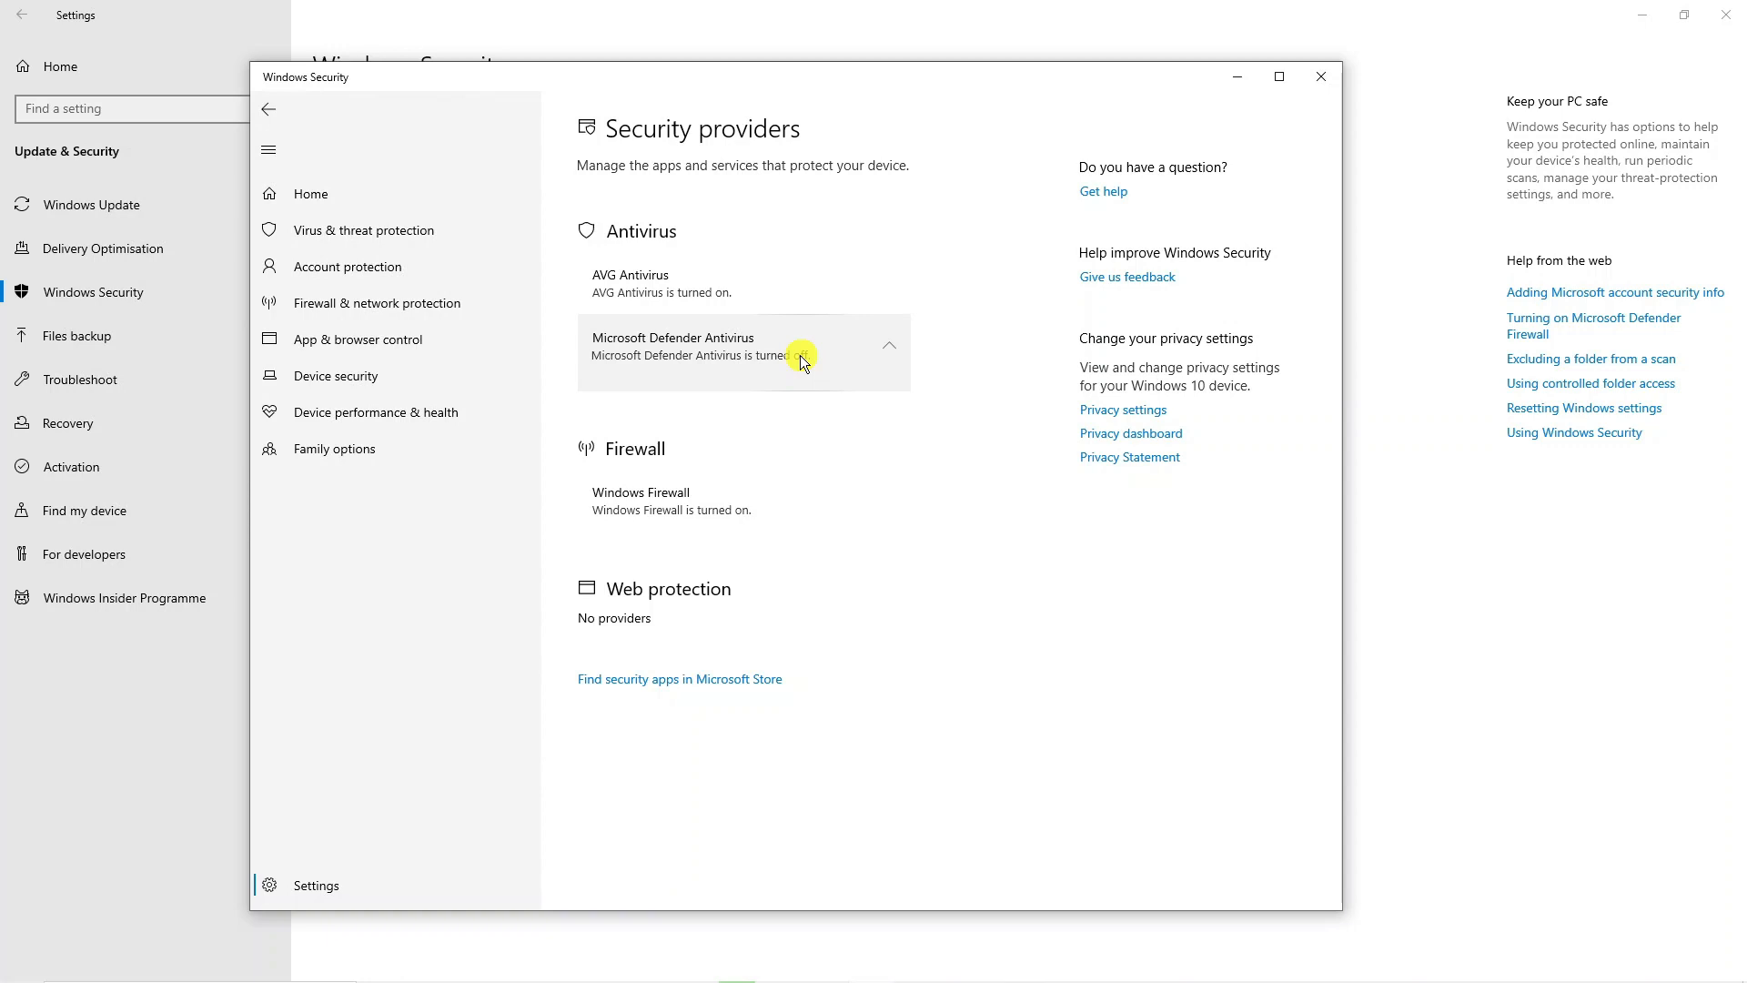
{"action": "mouse_move", "coordinate": [810, 356]}
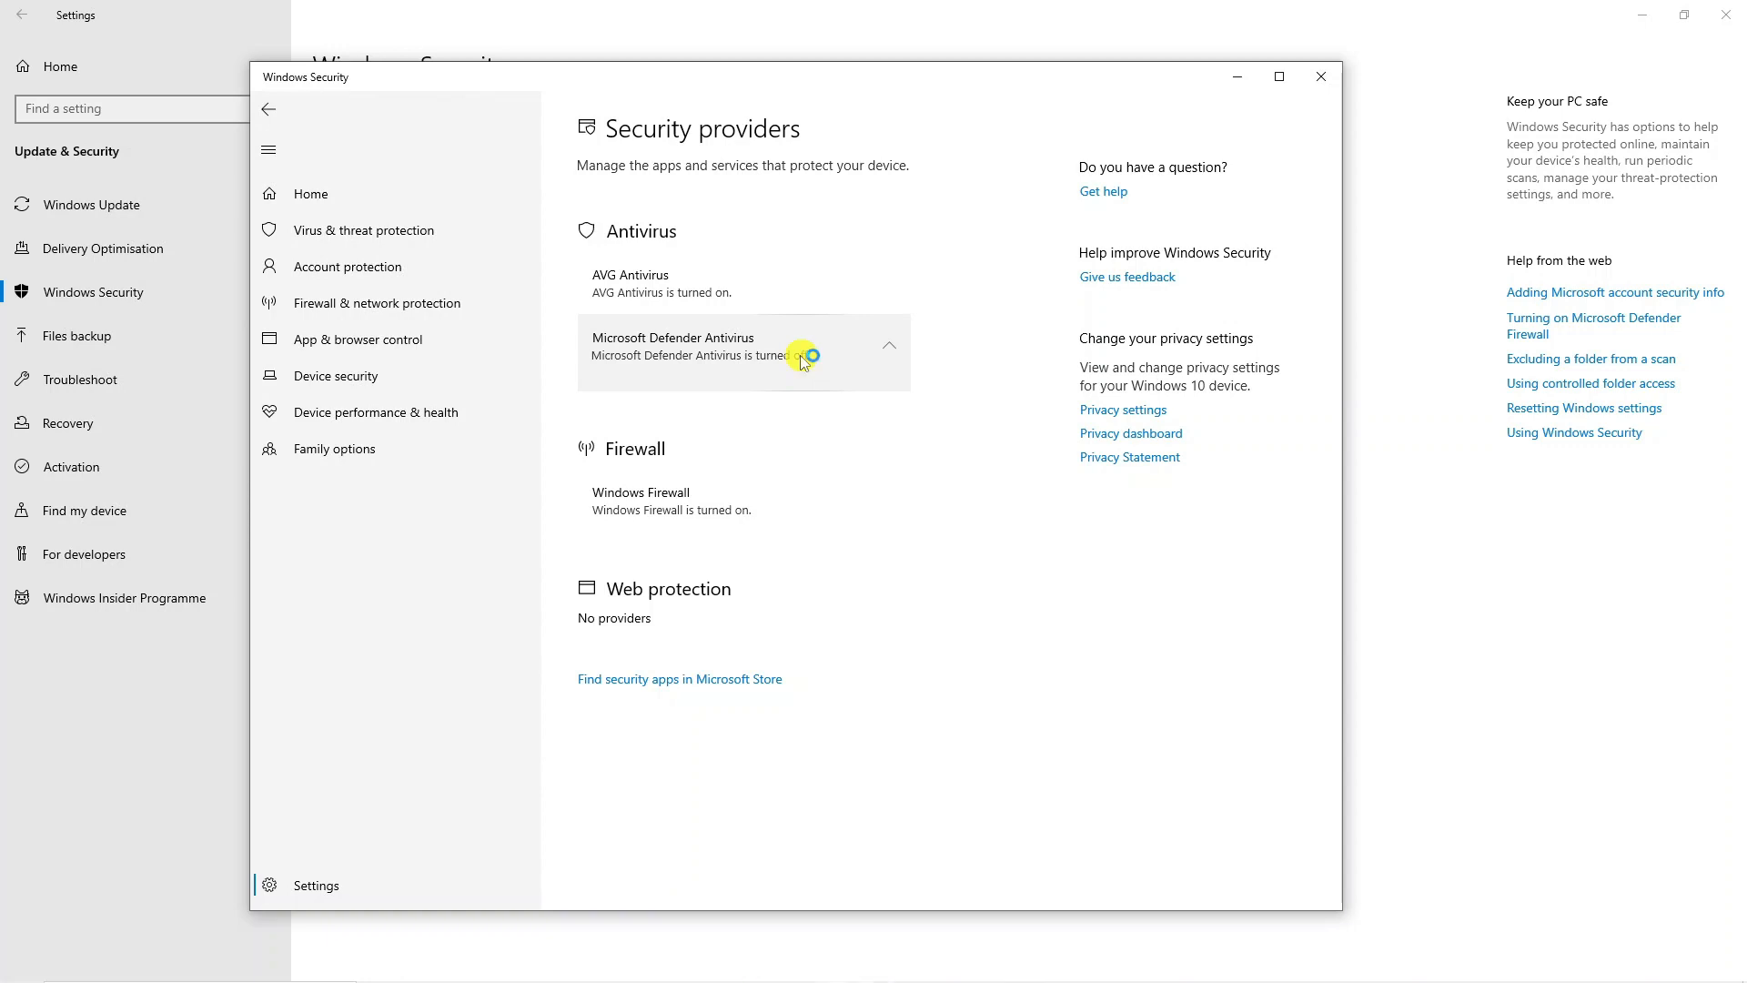